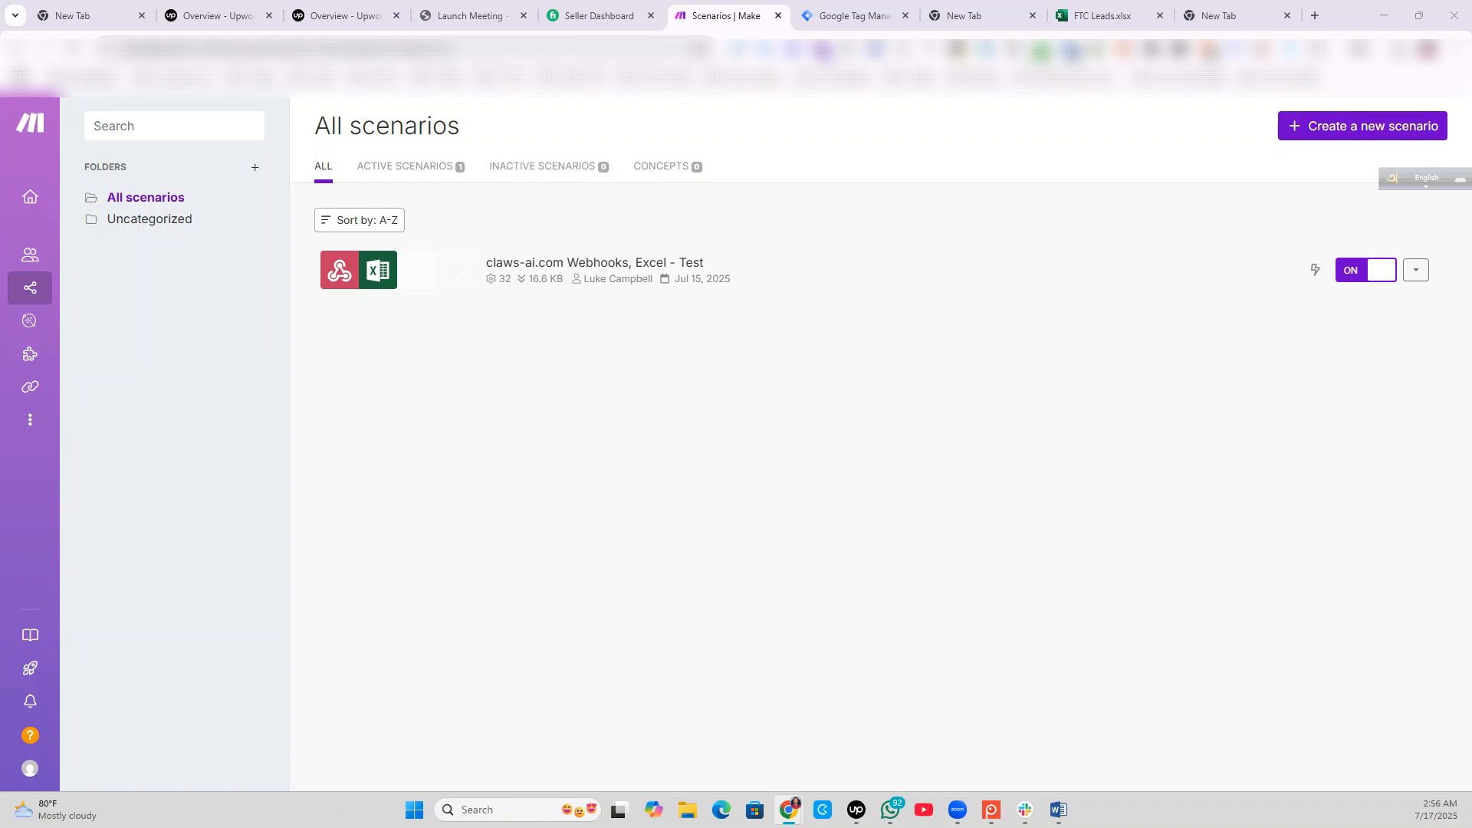
pyautogui.moveTo(776, 288)
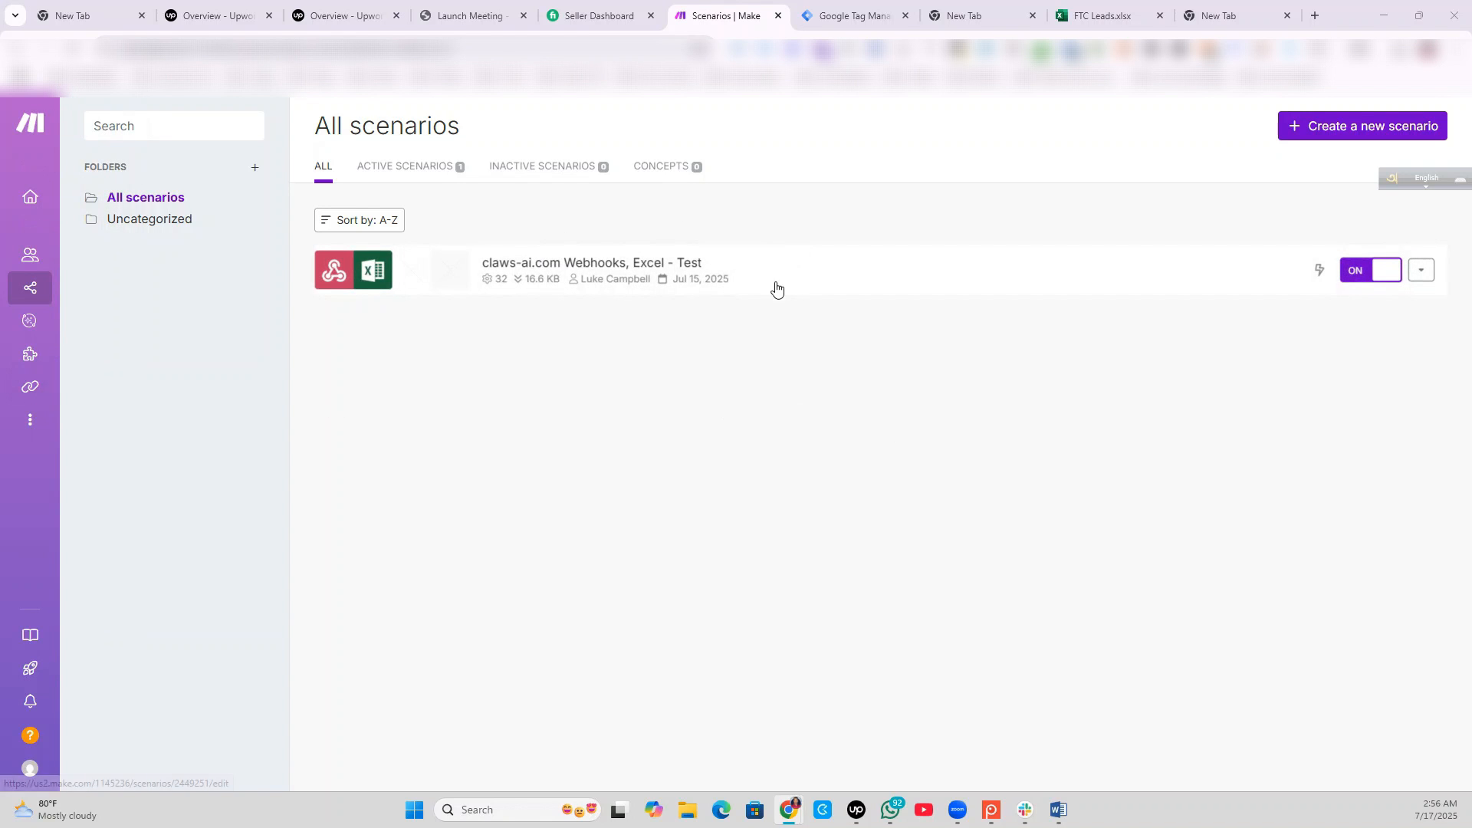
# Step: Check Tag Manager, then view the FTC Leads workbook with its one linkedin pricing_form lead
pyautogui.click(850, 16)
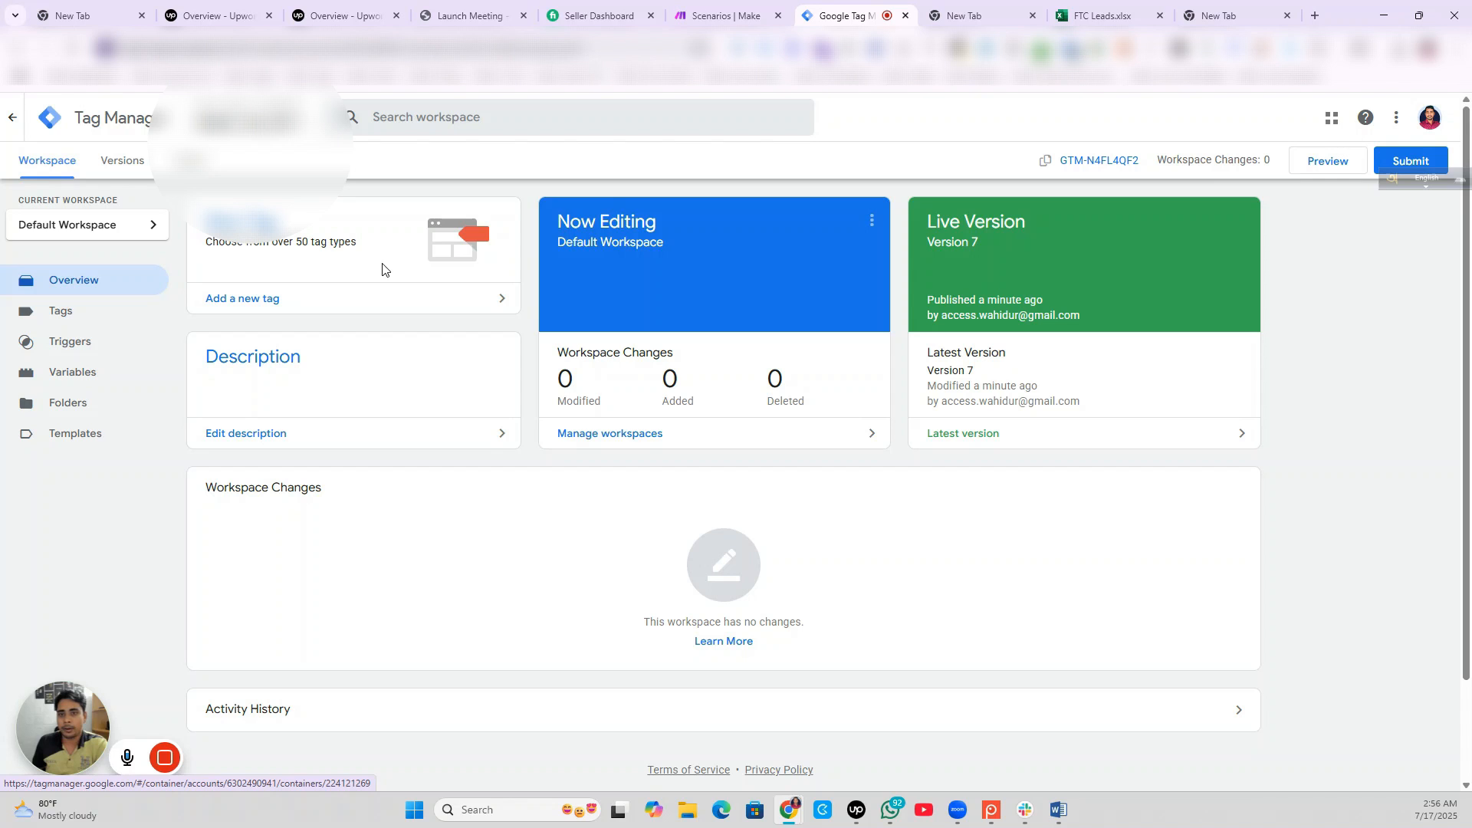
pyautogui.click(1109, 16)
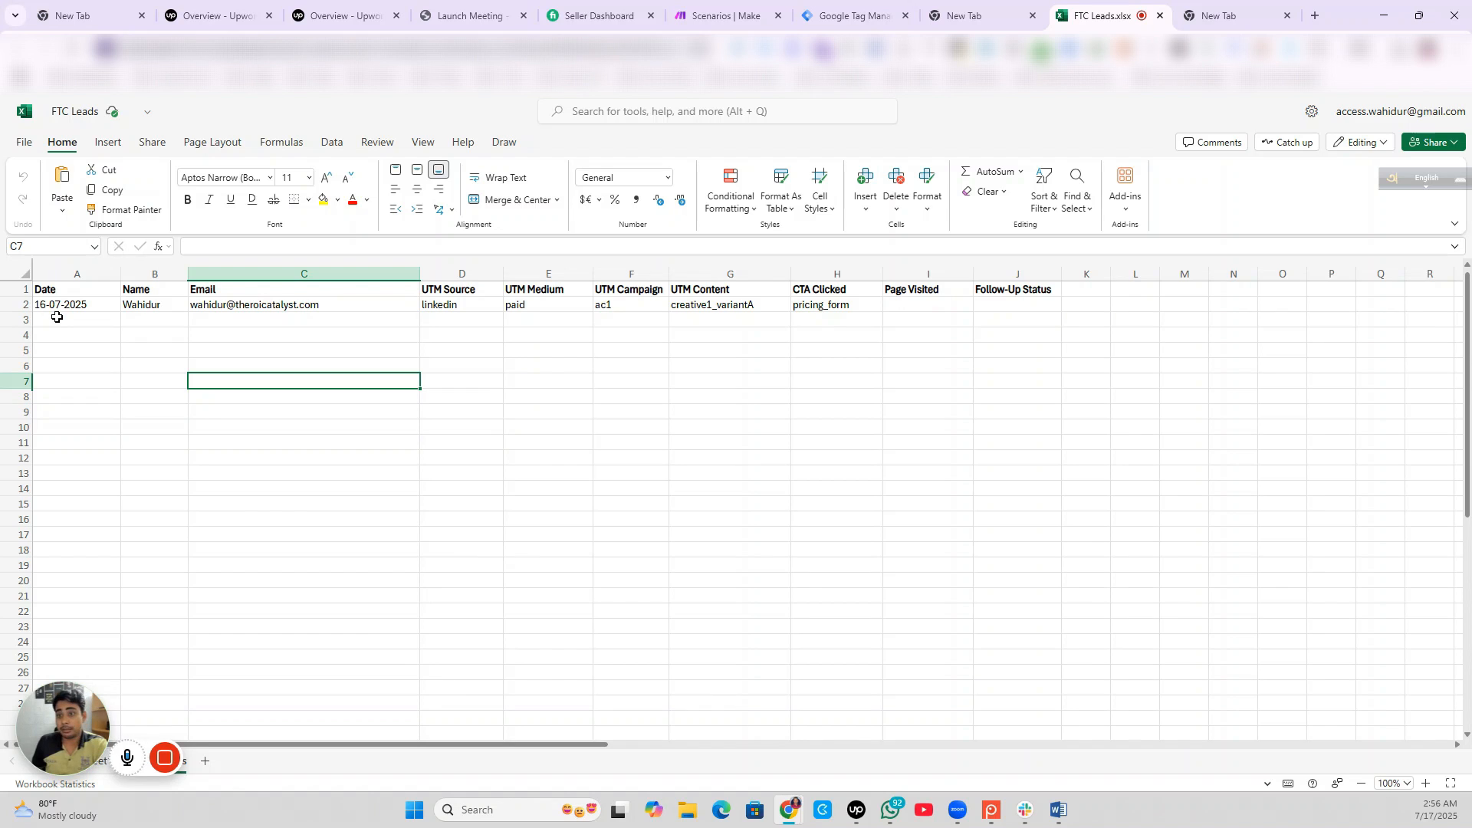
# Step: Go to the CLAWS website home page in the browser
pyautogui.click(1235, 15)
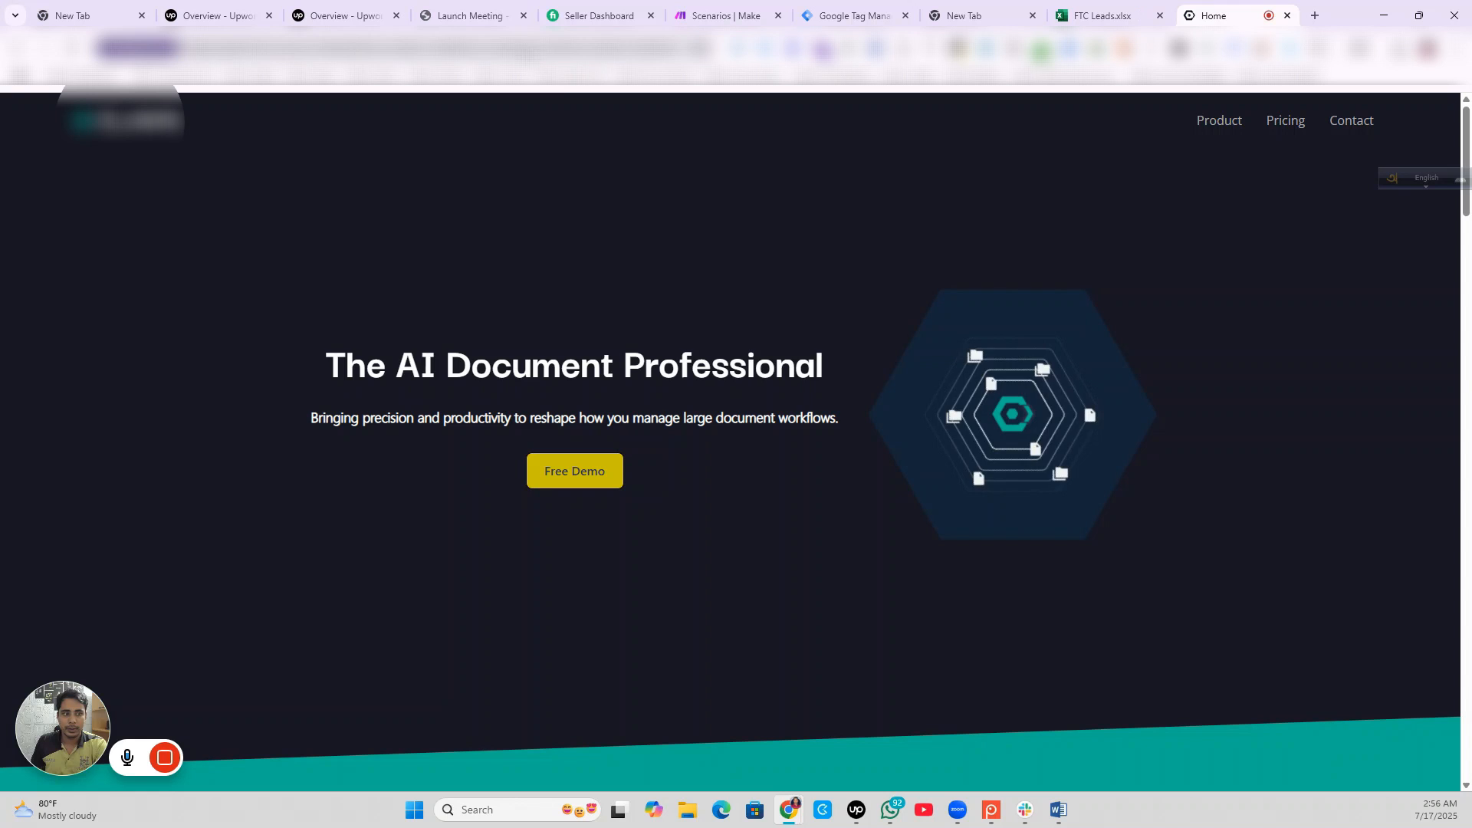
# Step: Fill the Get Your Free Trial form with a saved name and email and submit it
pyautogui.scroll(-3)
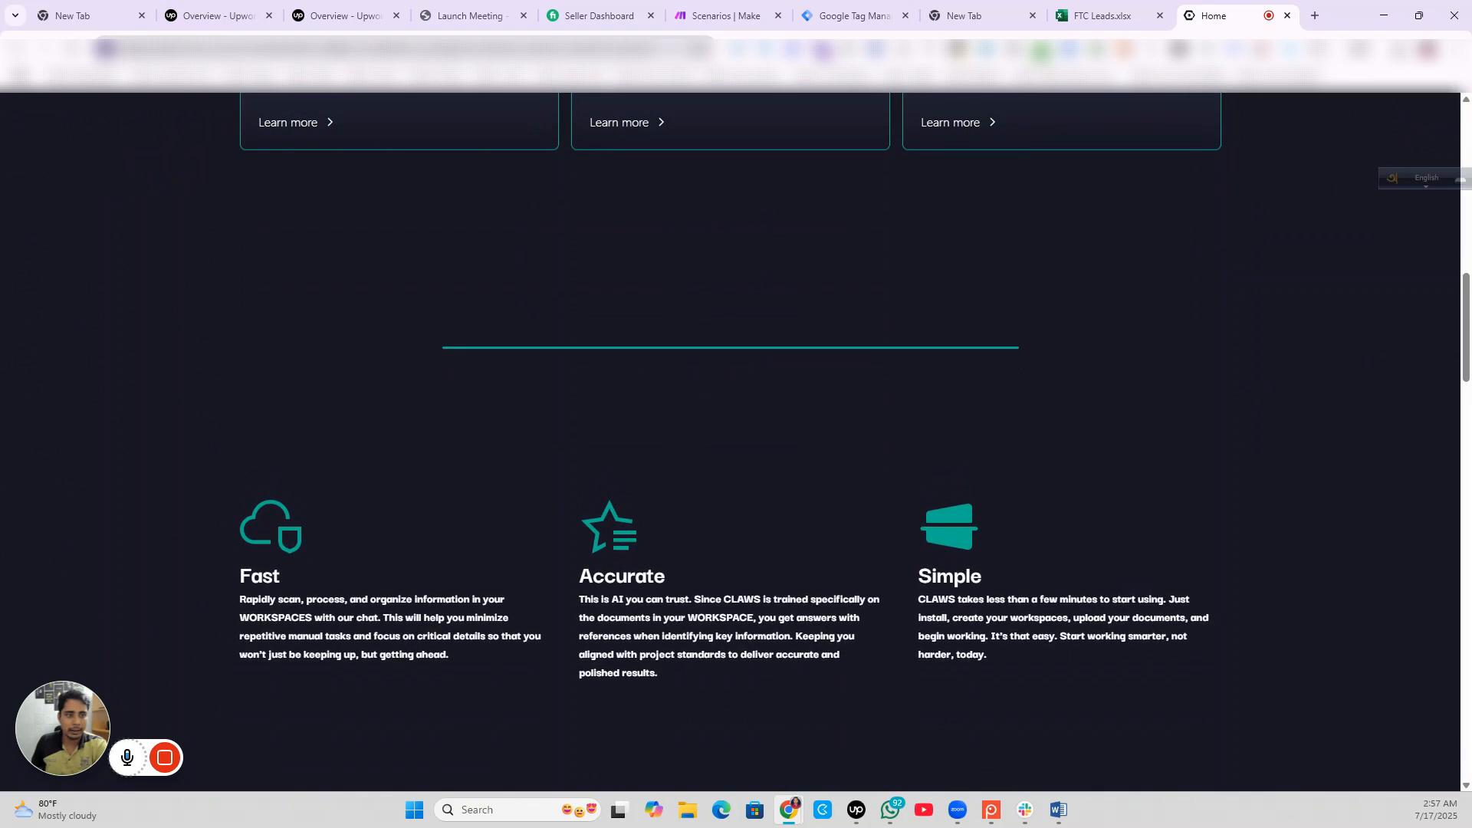
pyautogui.scroll(3)
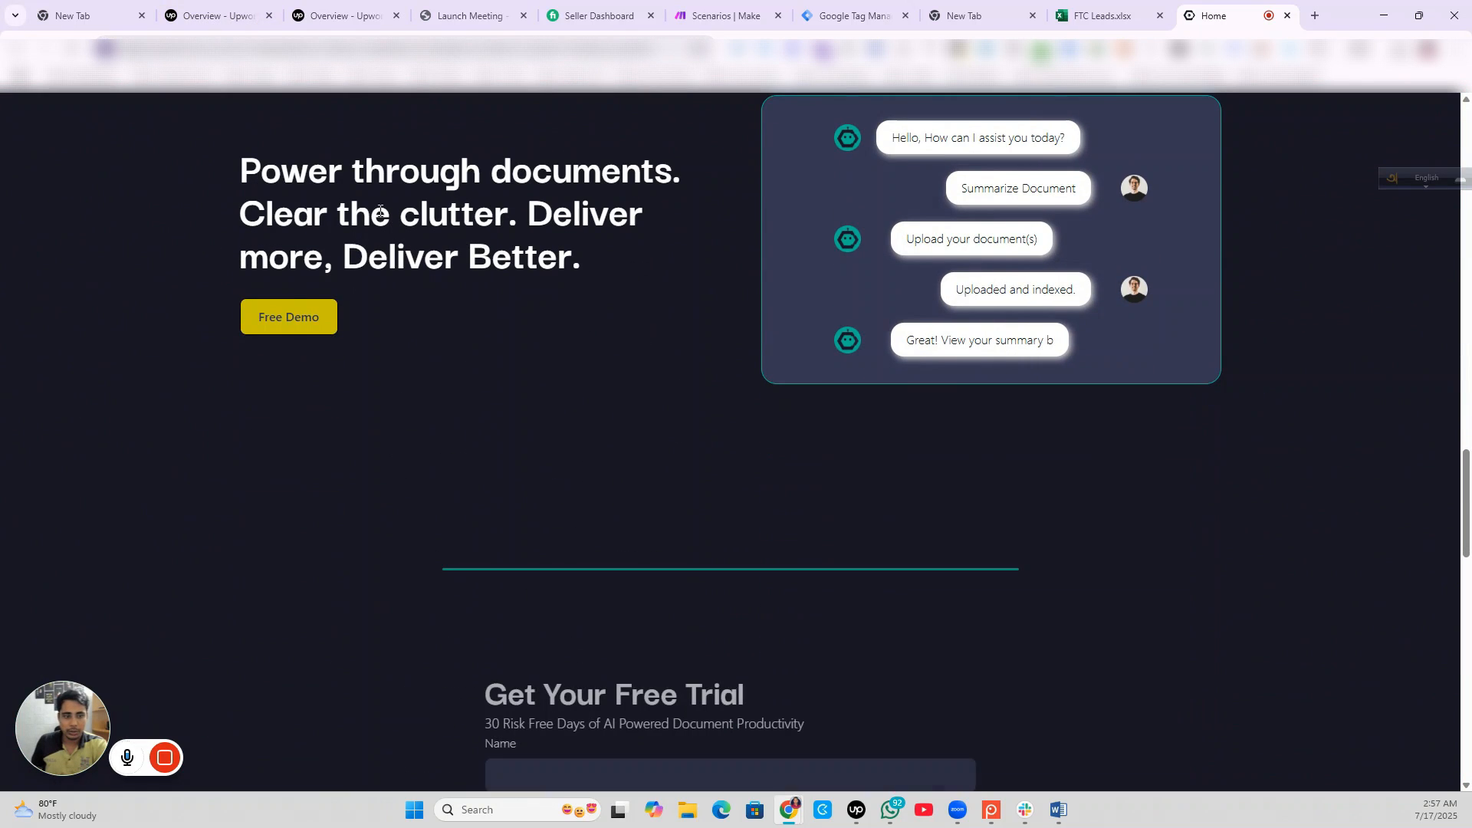
pyautogui.scroll(-3)
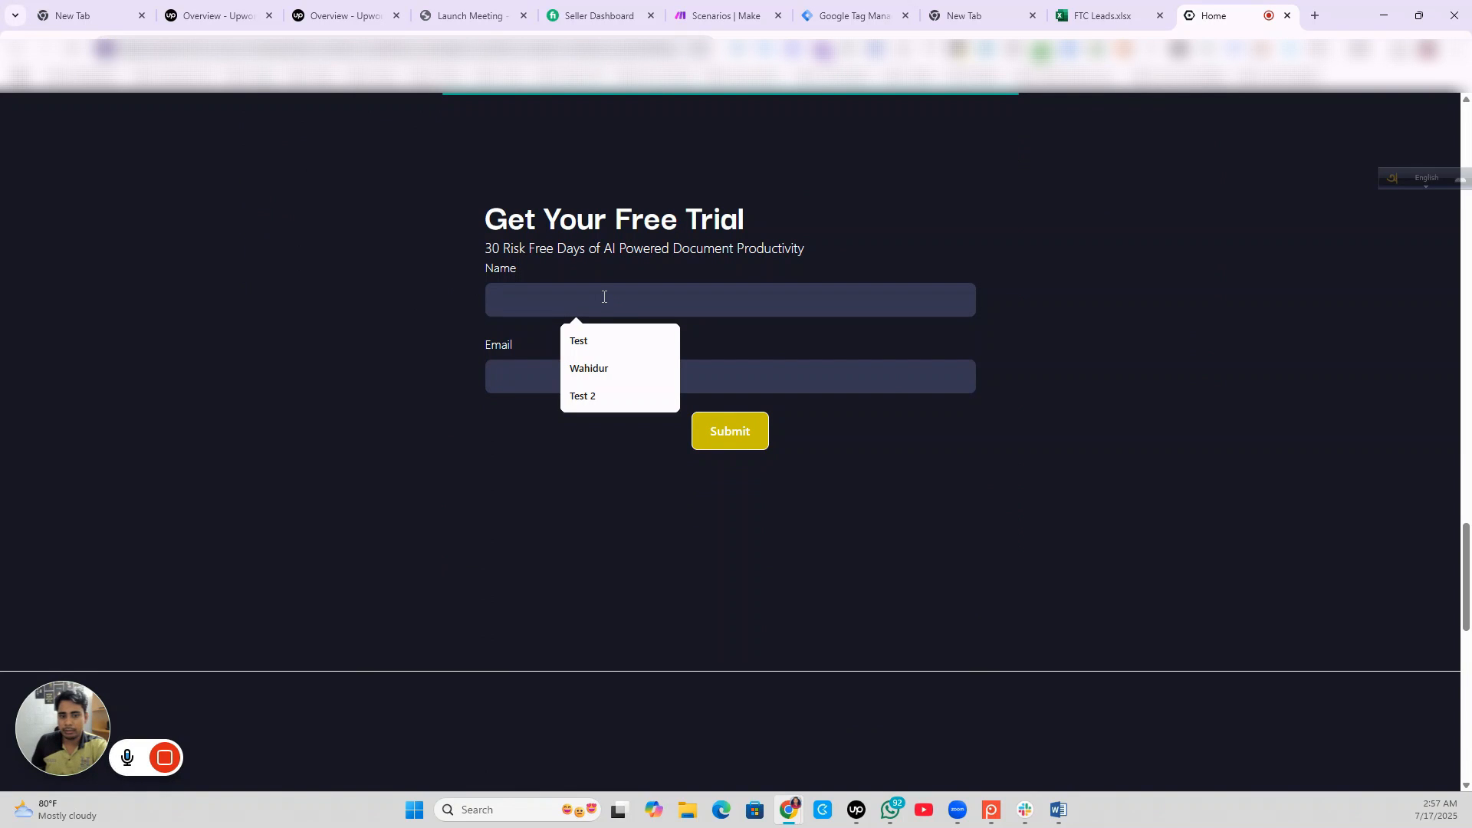
pyautogui.click(588, 368)
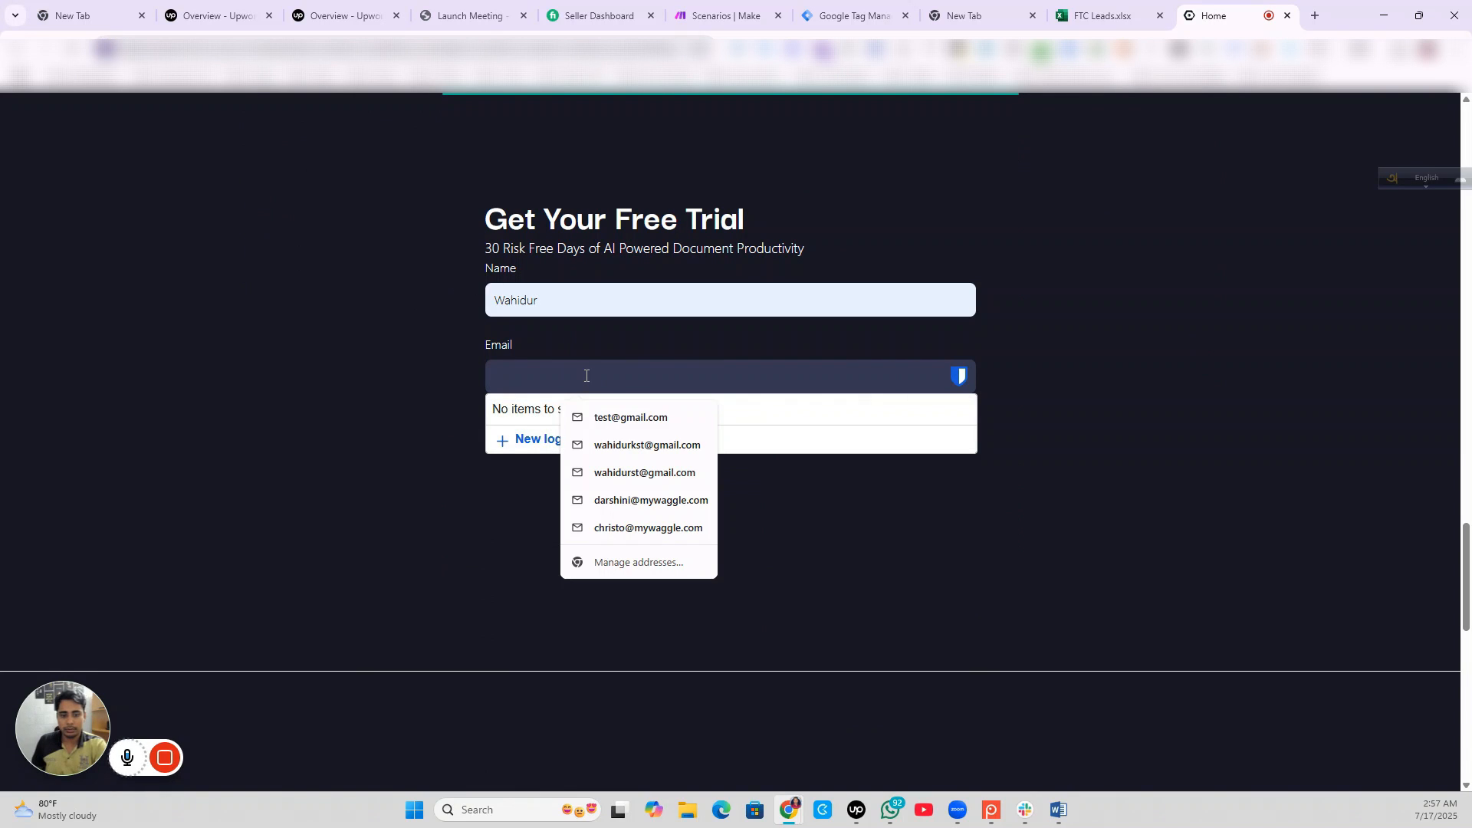
pyautogui.click(647, 444)
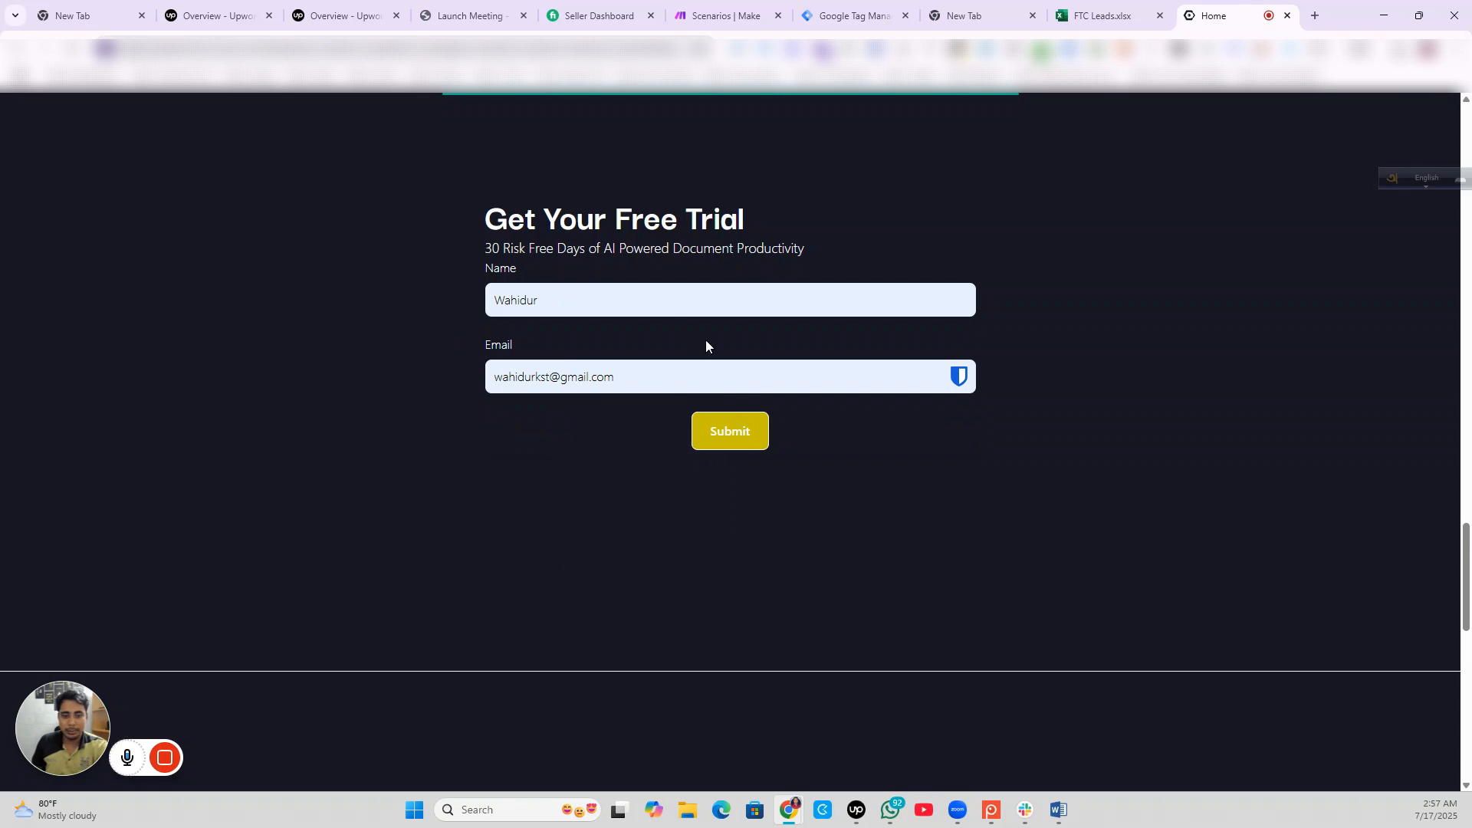
pyautogui.click(729, 431)
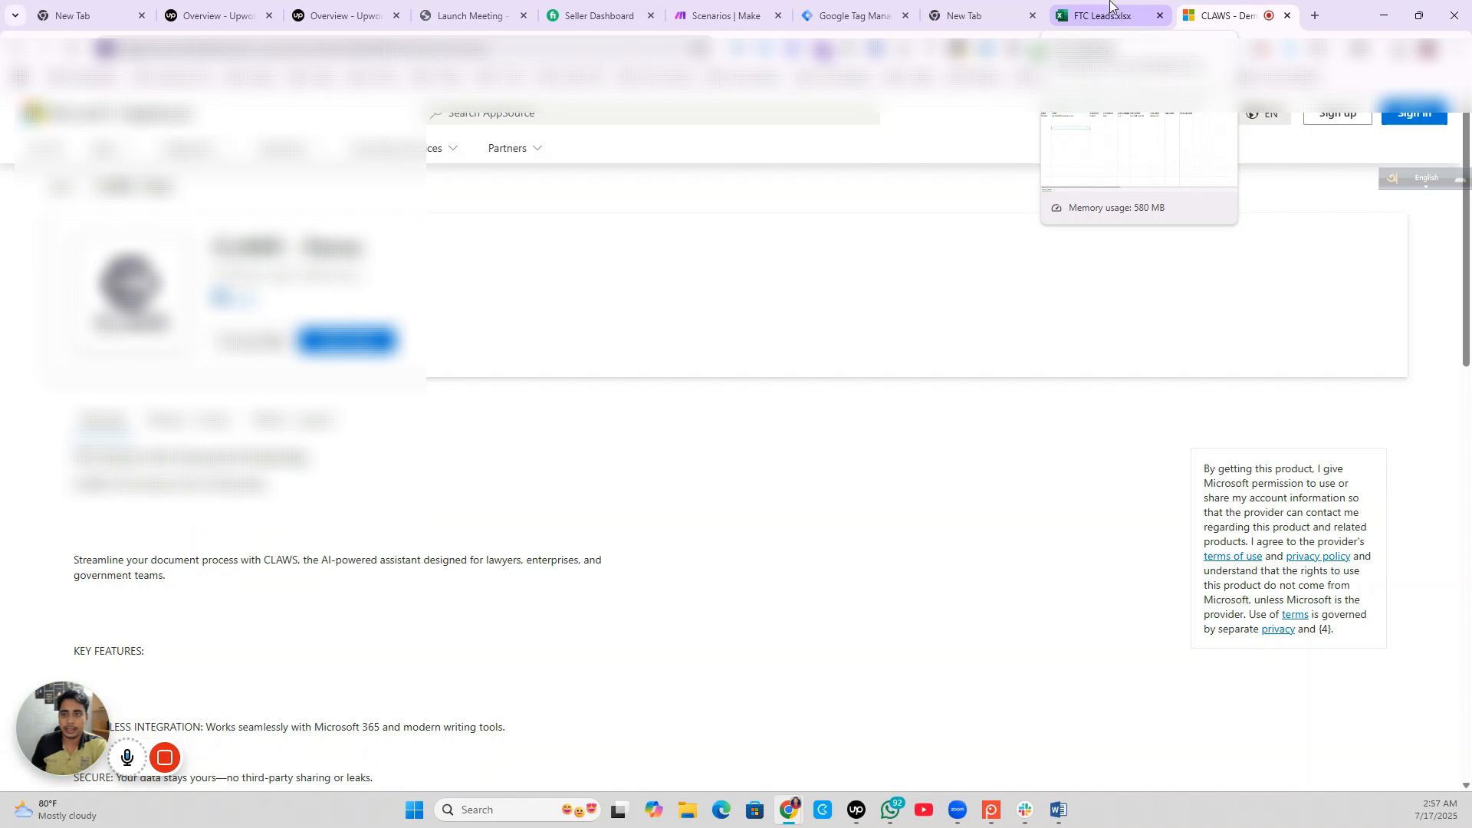
# Step: Confirm FTC Leads row 3 (linkedin, paid, ac1, creative2_variantA, demo_form), then reopen Tag Manager
pyautogui.click(1107, 15)
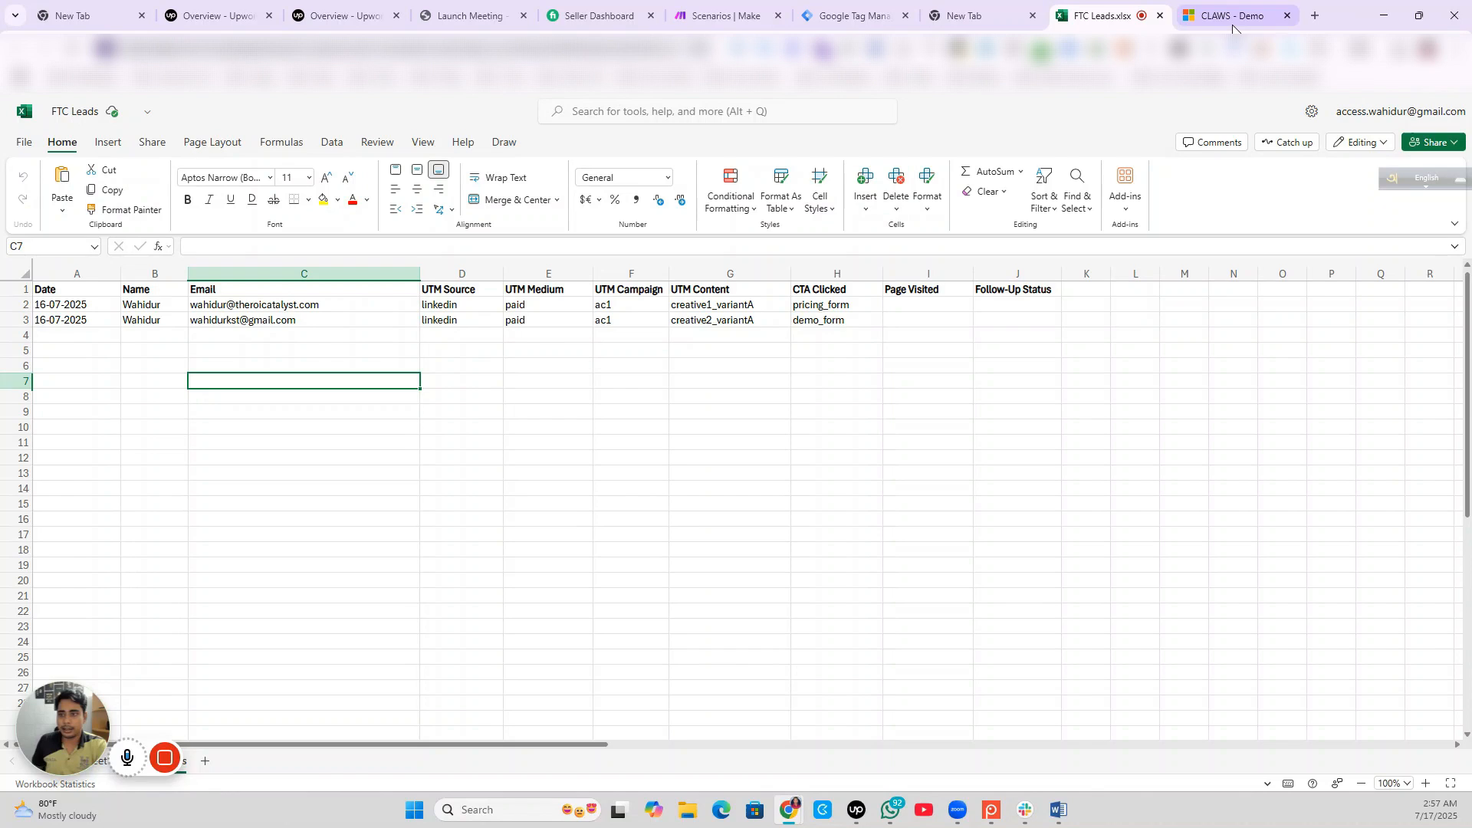
pyautogui.click(1313, 15)
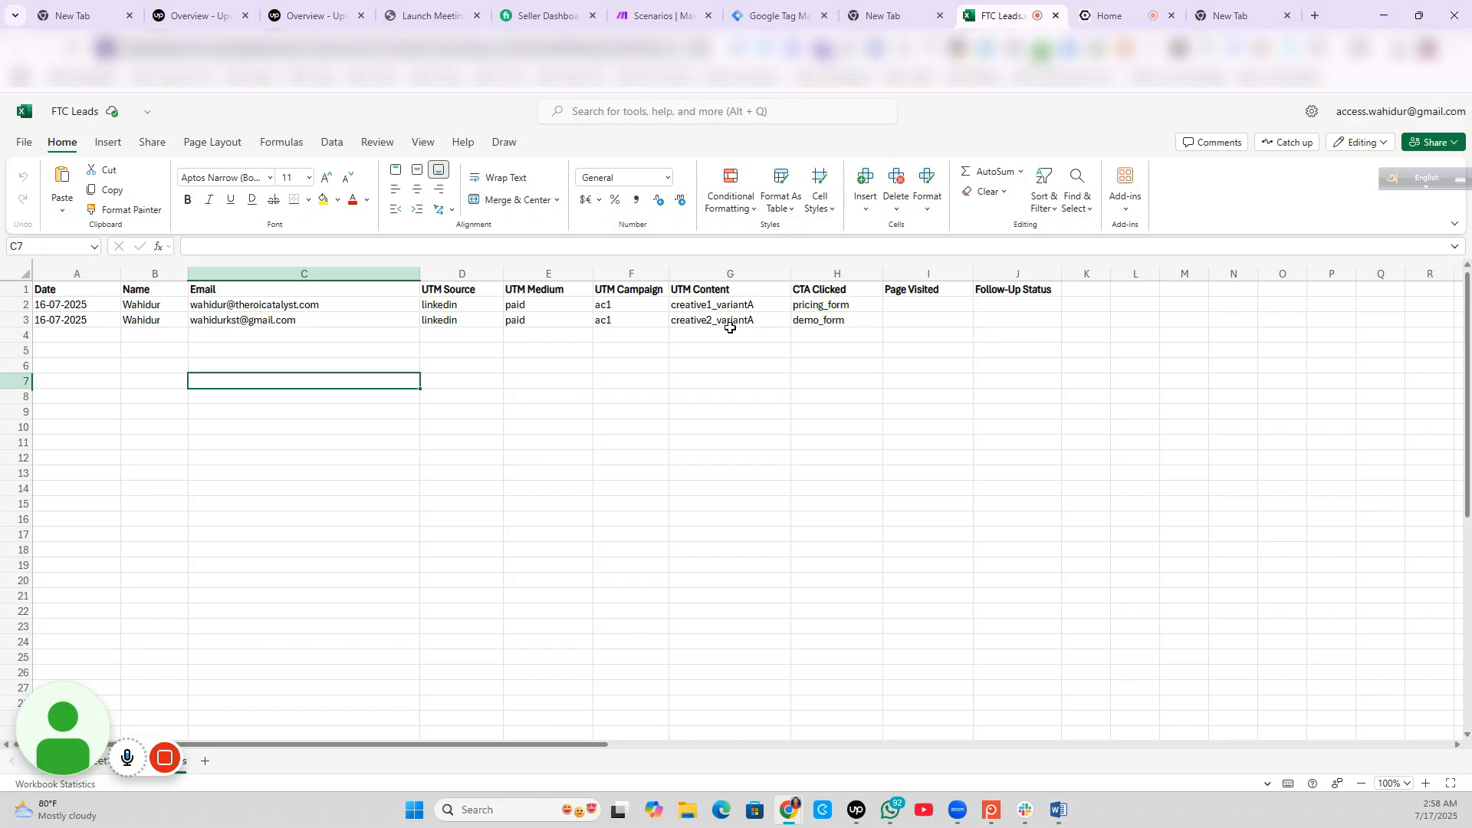
pyautogui.click(766, 15)
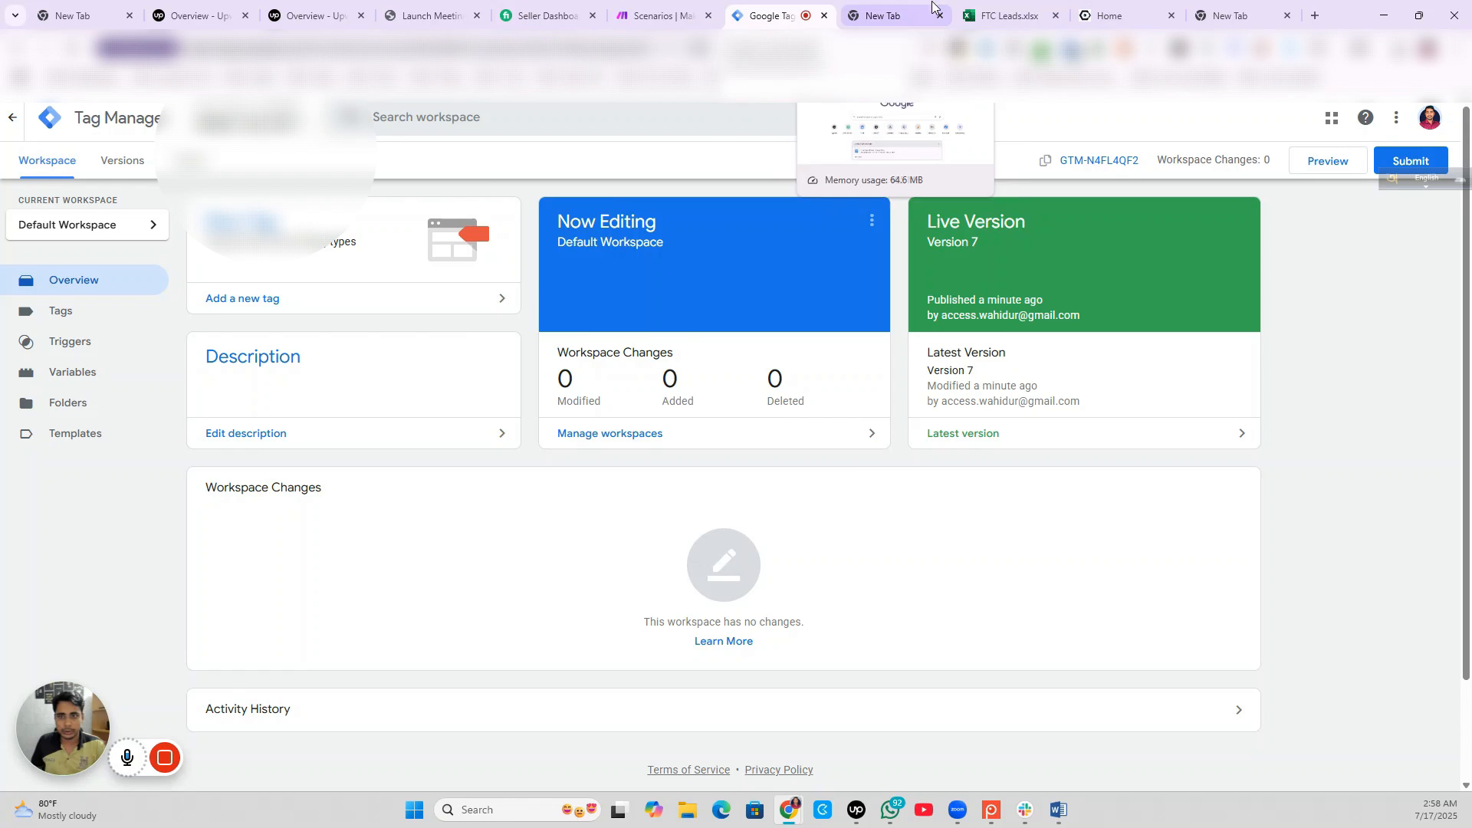
# Step: Return to the CLAWS site and scroll to the Lite and Professional monthly plans
pyautogui.click(1116, 15)
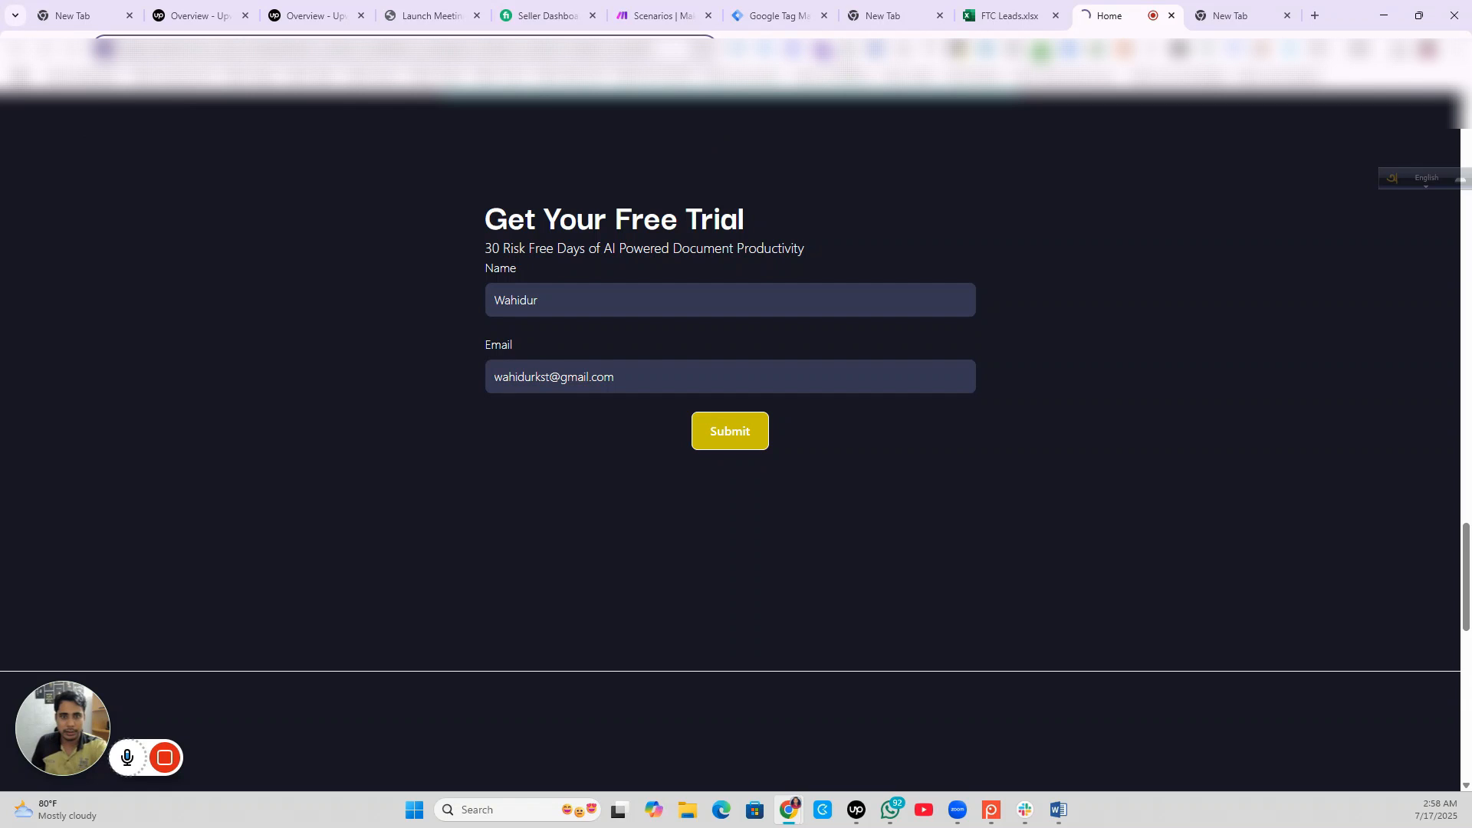
pyautogui.click(729, 430)
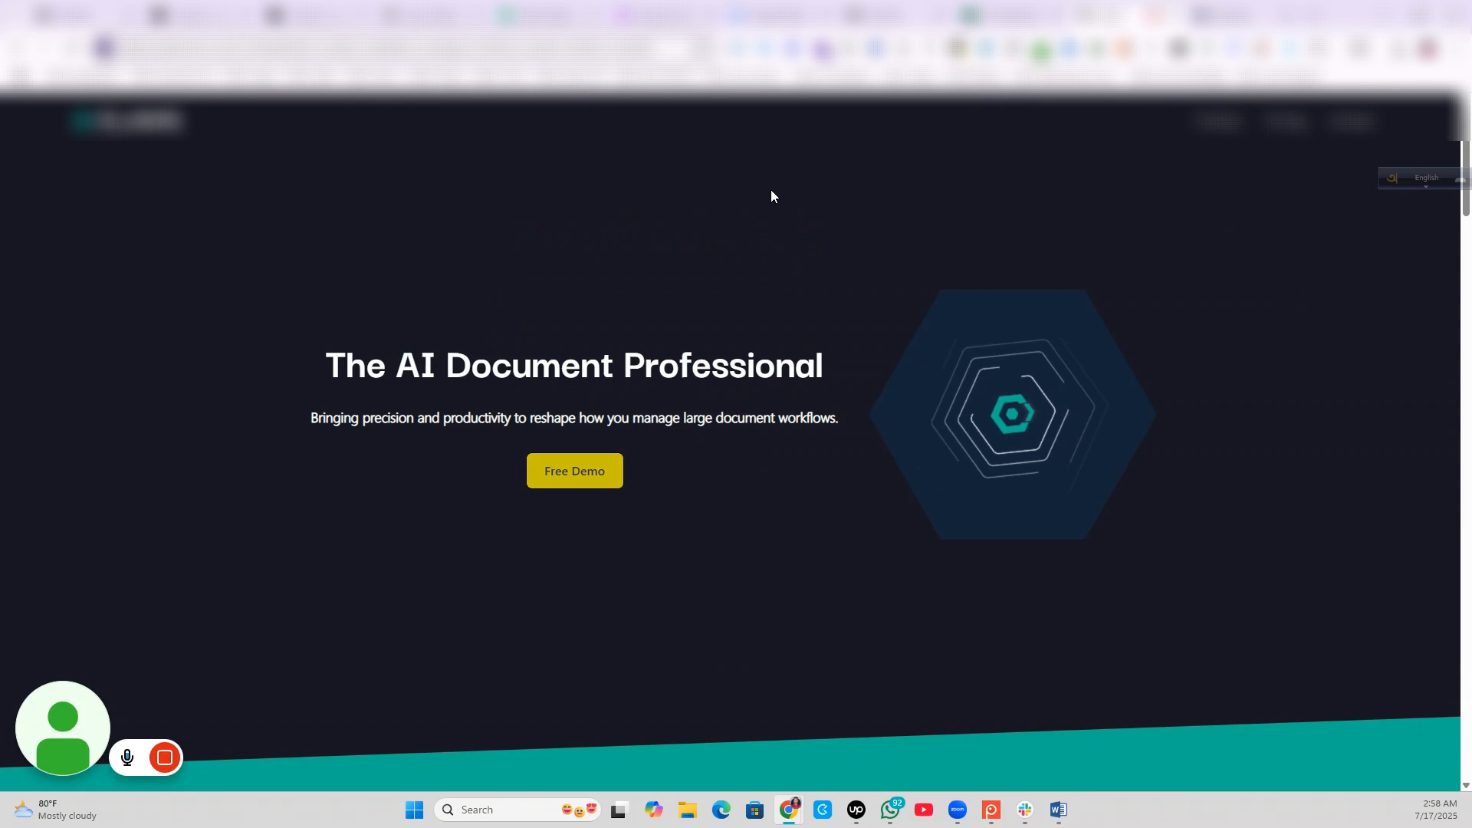
pyautogui.moveTo(1303, 164)
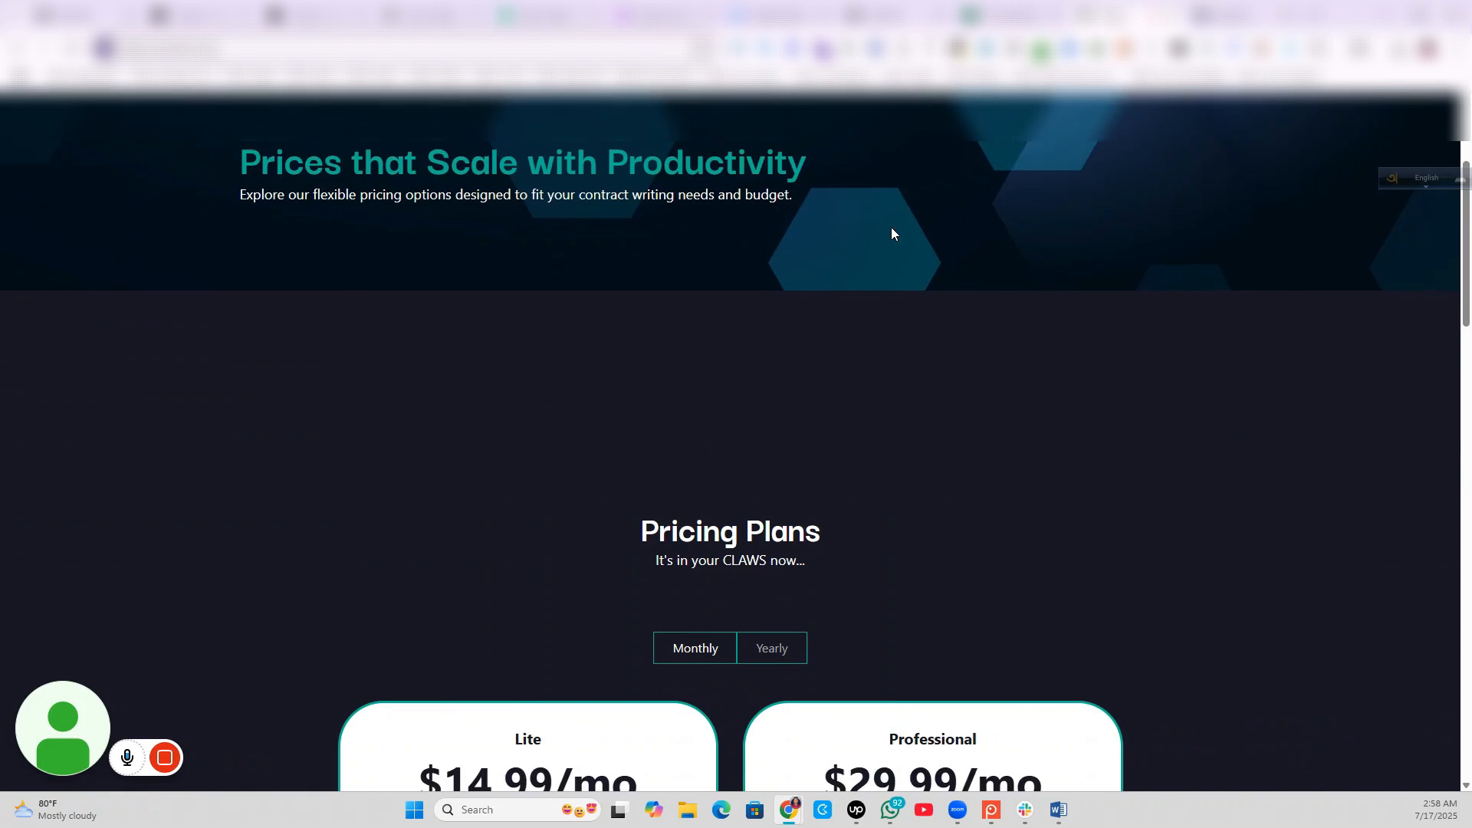
pyautogui.scroll(-3)
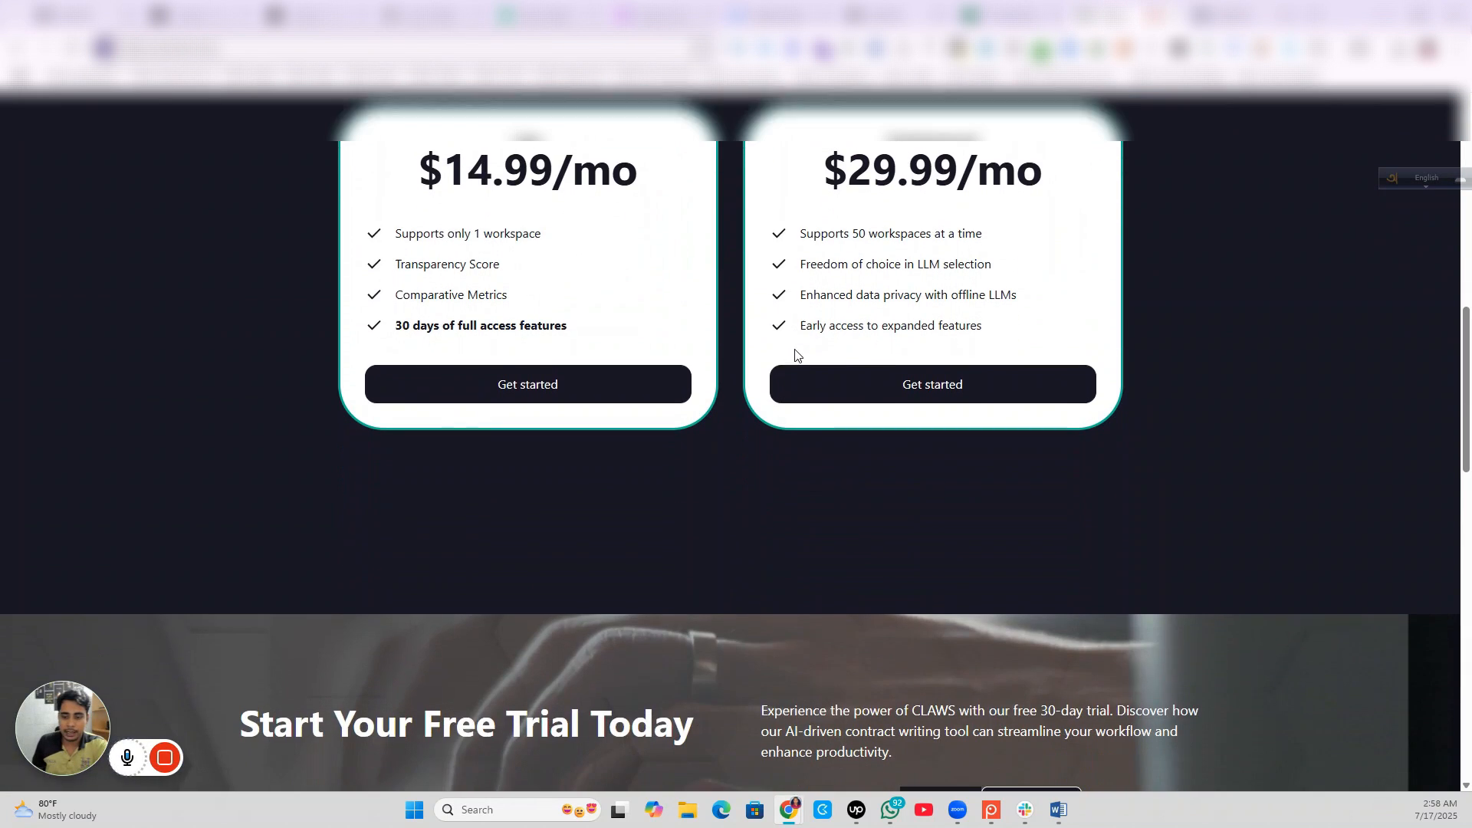
pyautogui.moveTo(931, 384)
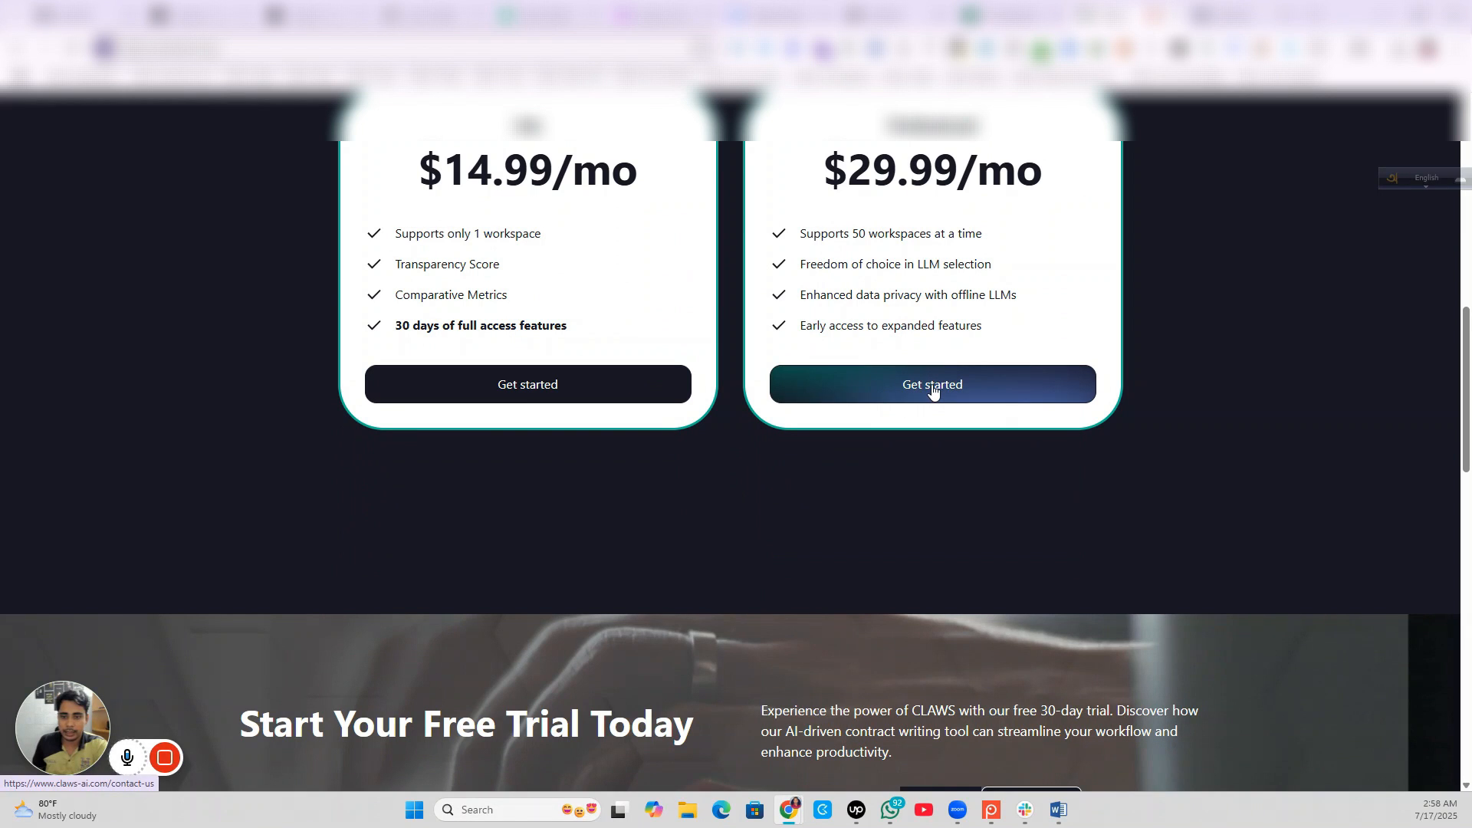
# Step: Open the $29.99/mo plan's contact form and enter a name and wahidur email
pyautogui.click(932, 384)
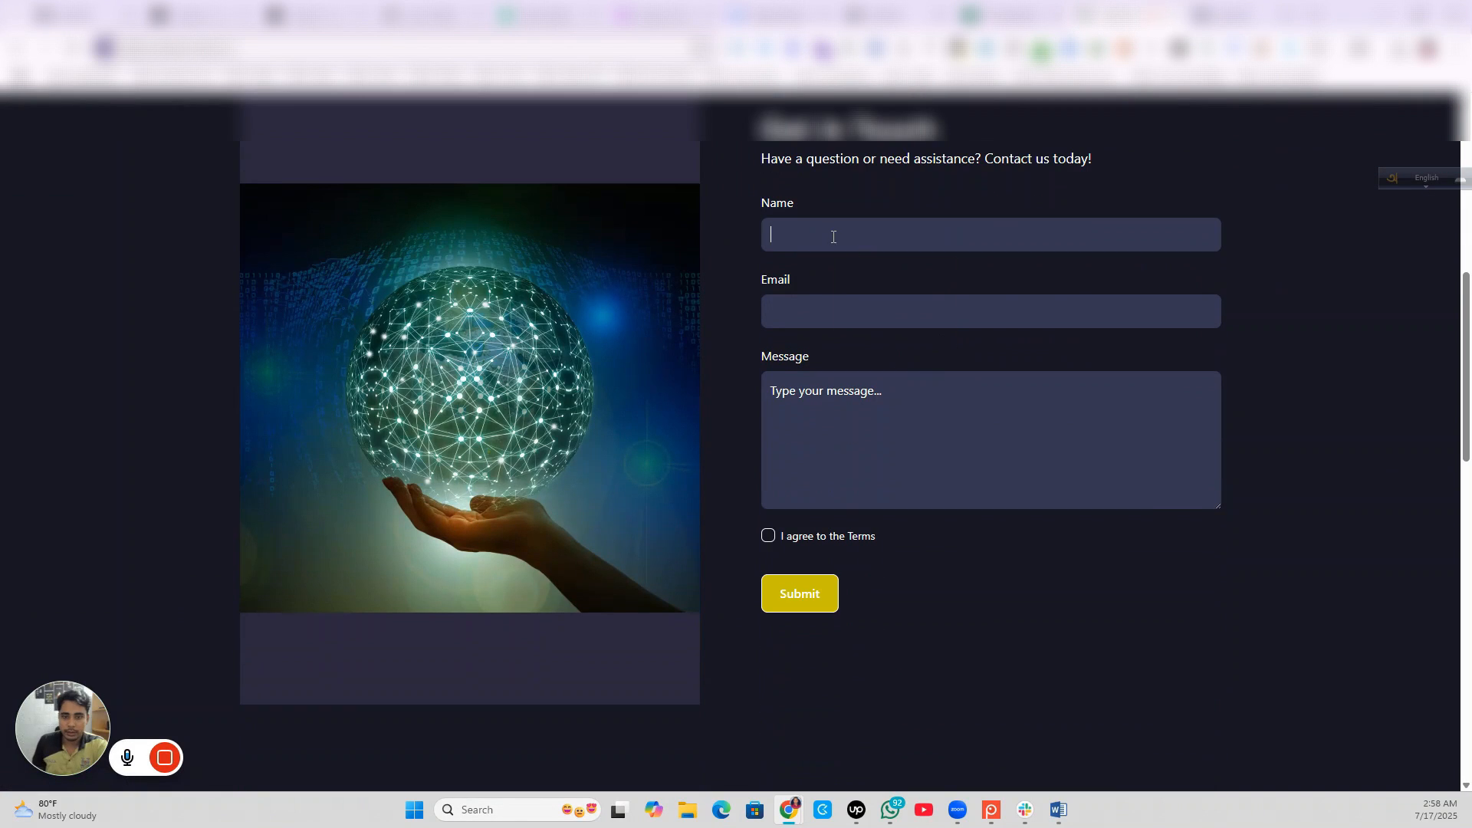
pyautogui.click(990, 310)
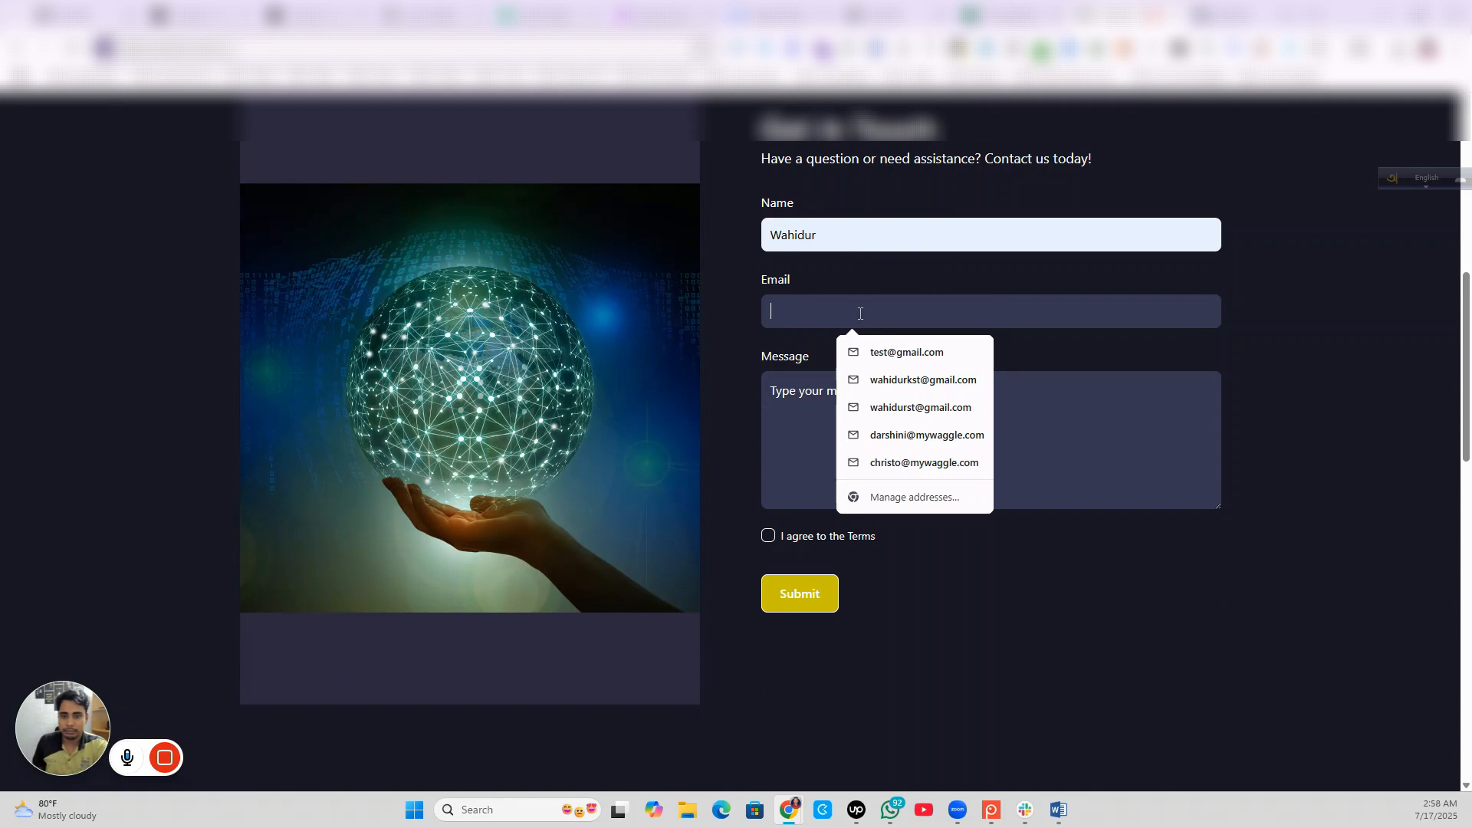
pyautogui.click(904, 351)
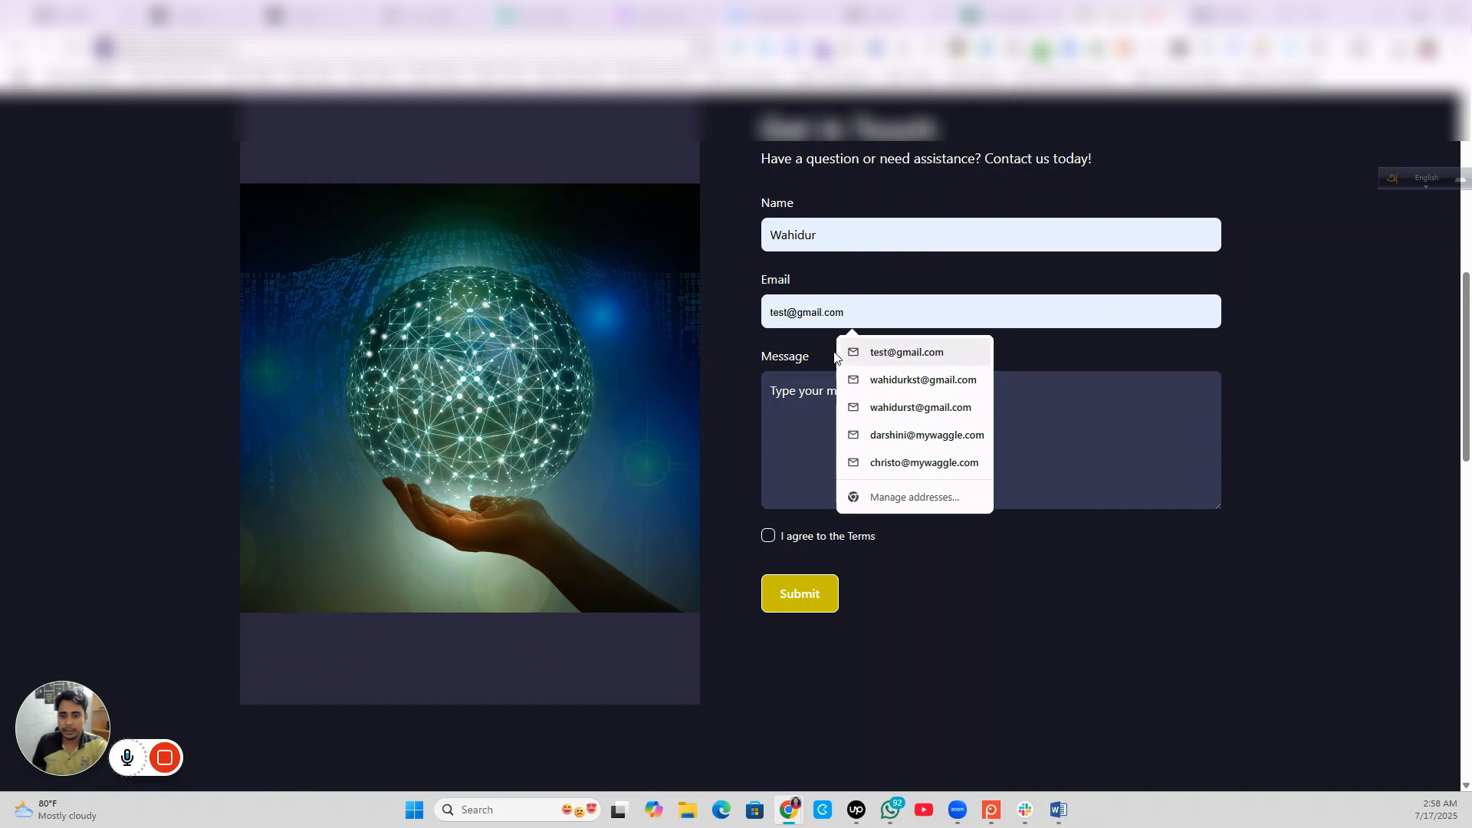
pyautogui.write('Tes')
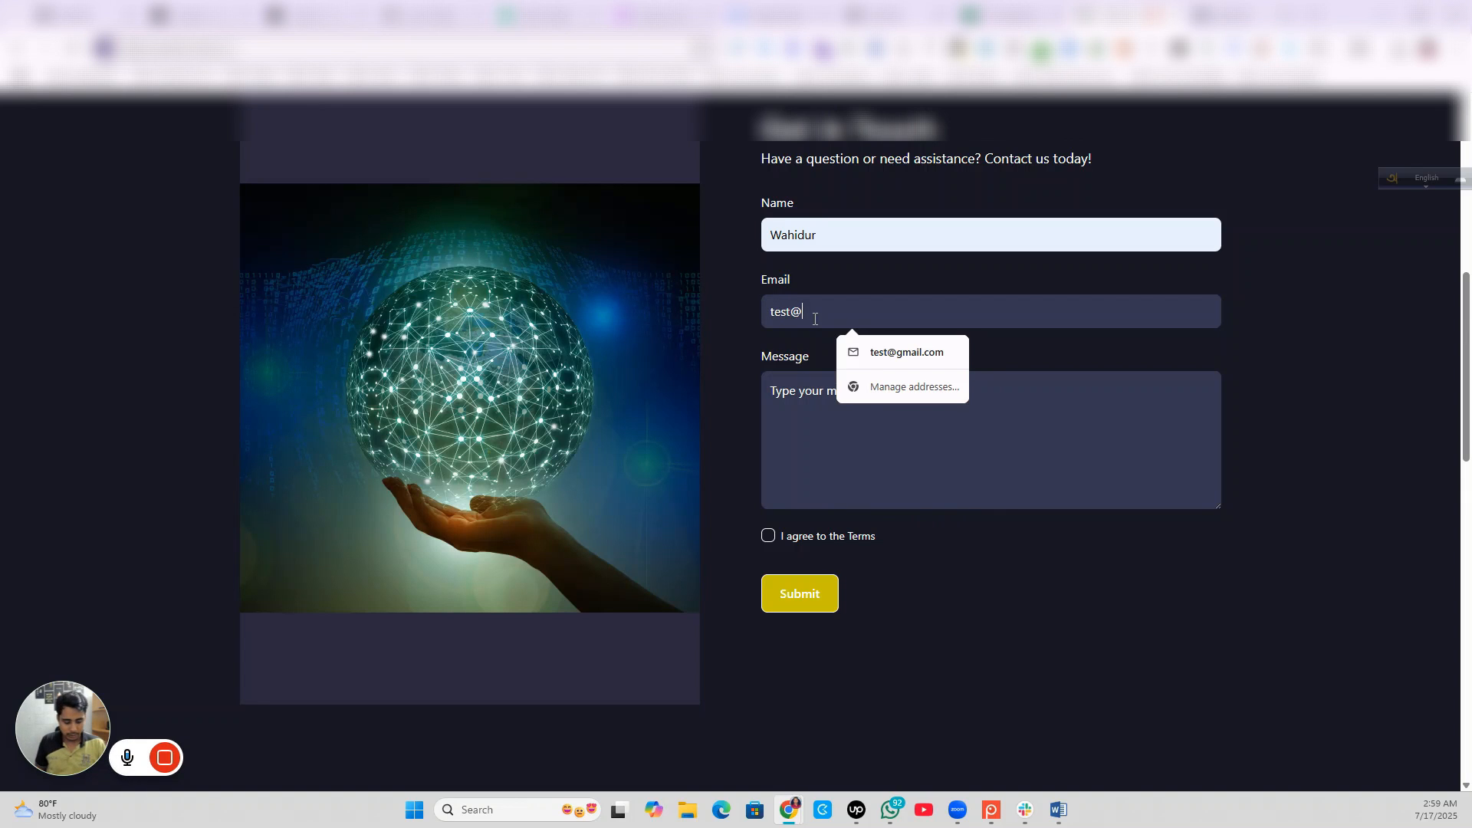
pyautogui.write('wahidur')
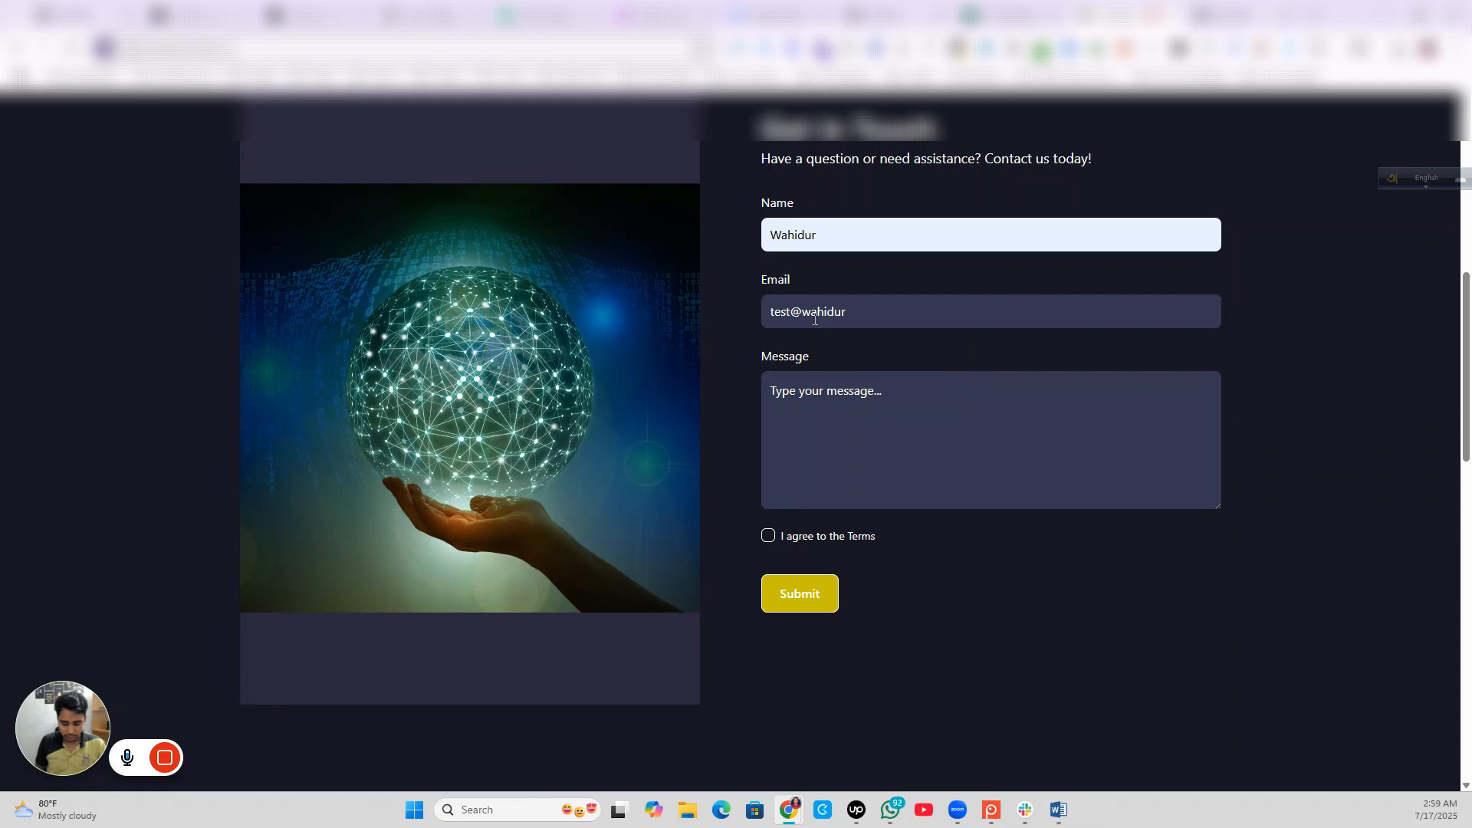
pyautogui.write('.com')
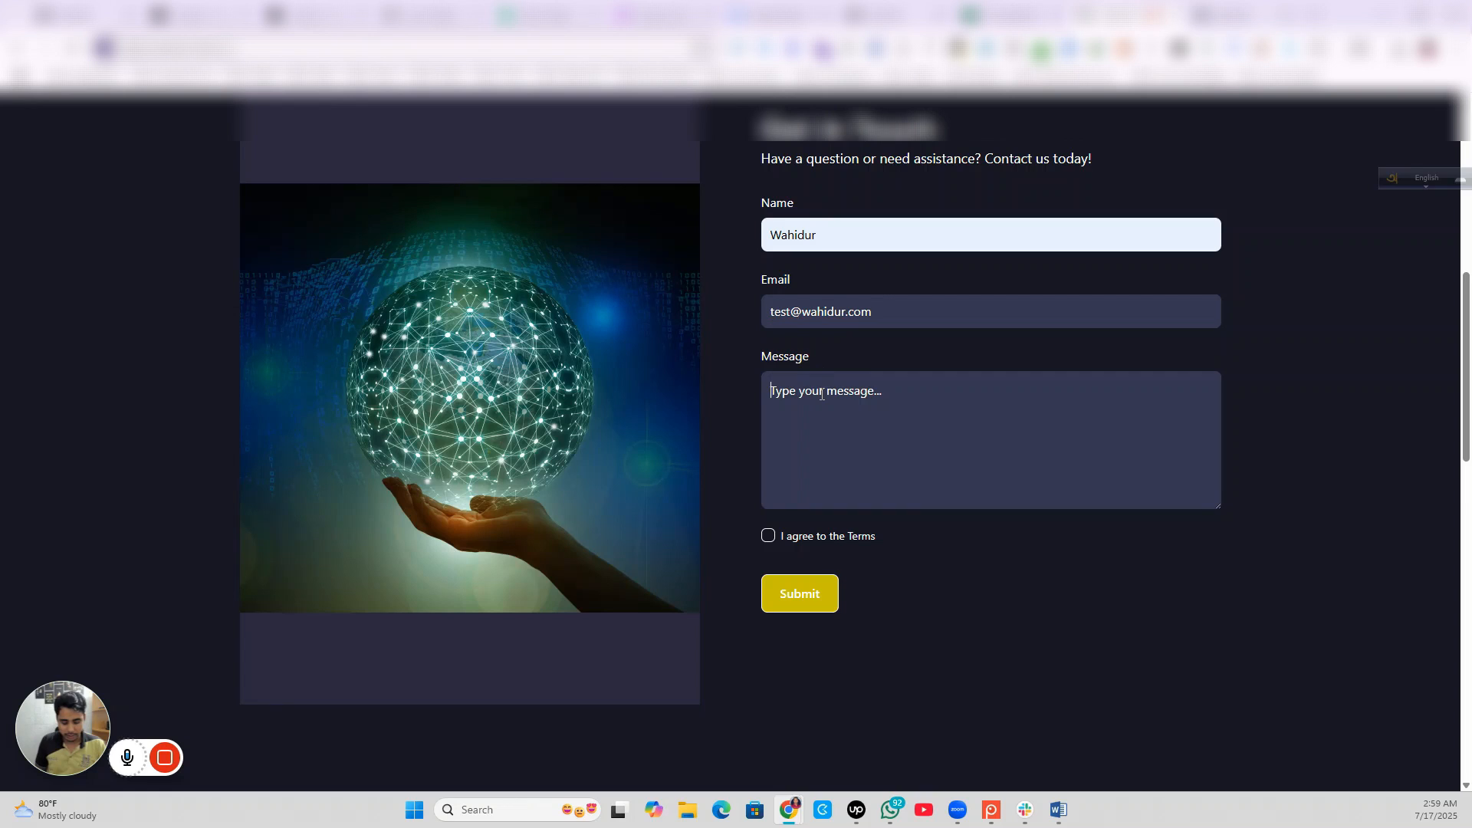
# Step: Write the message 'Hi this is wahidur', agree to the terms, and submit
pyautogui.write('H')
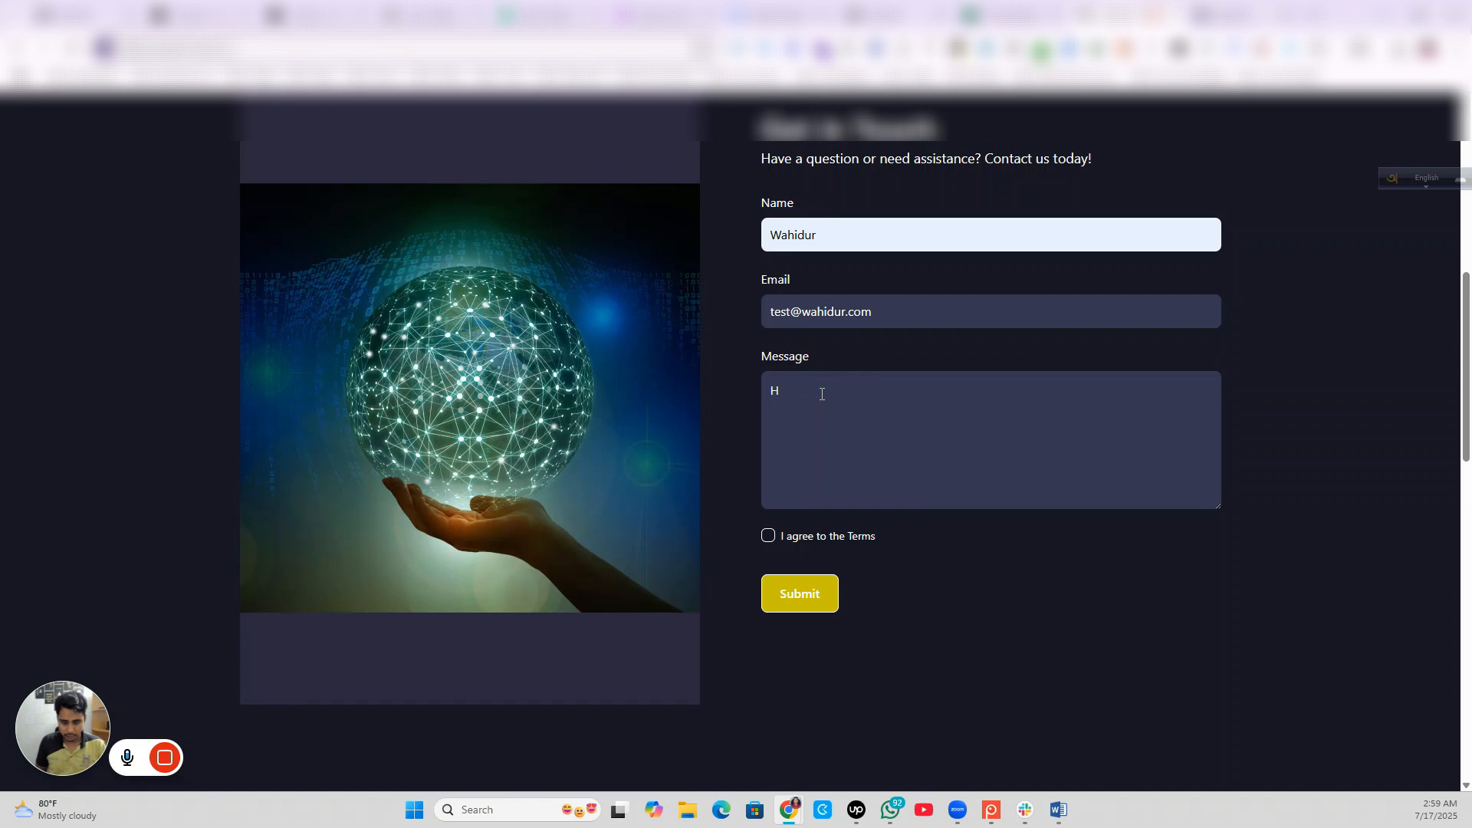
pyautogui.write('i this is wah')
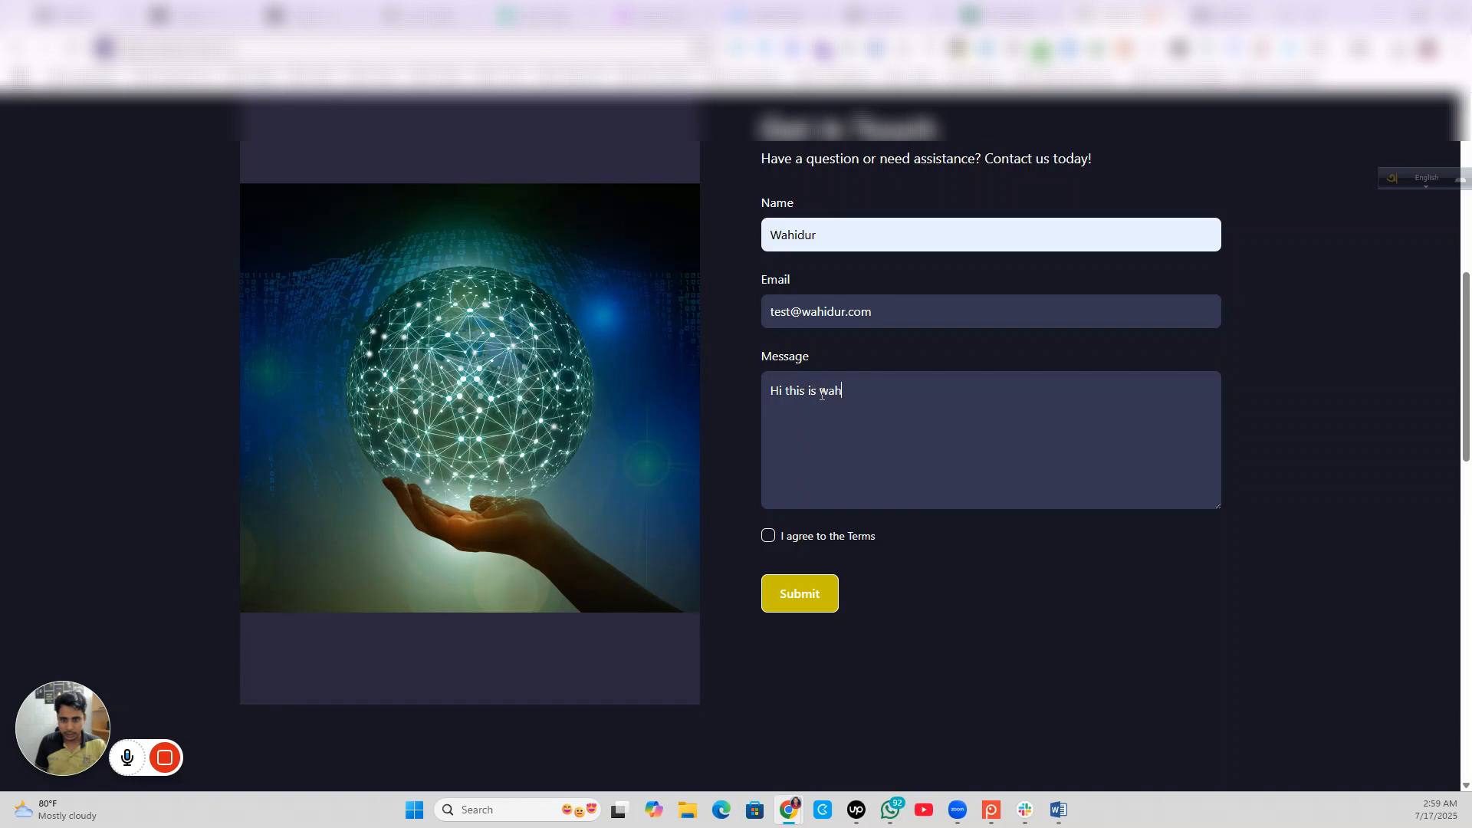
pyautogui.write('idur')
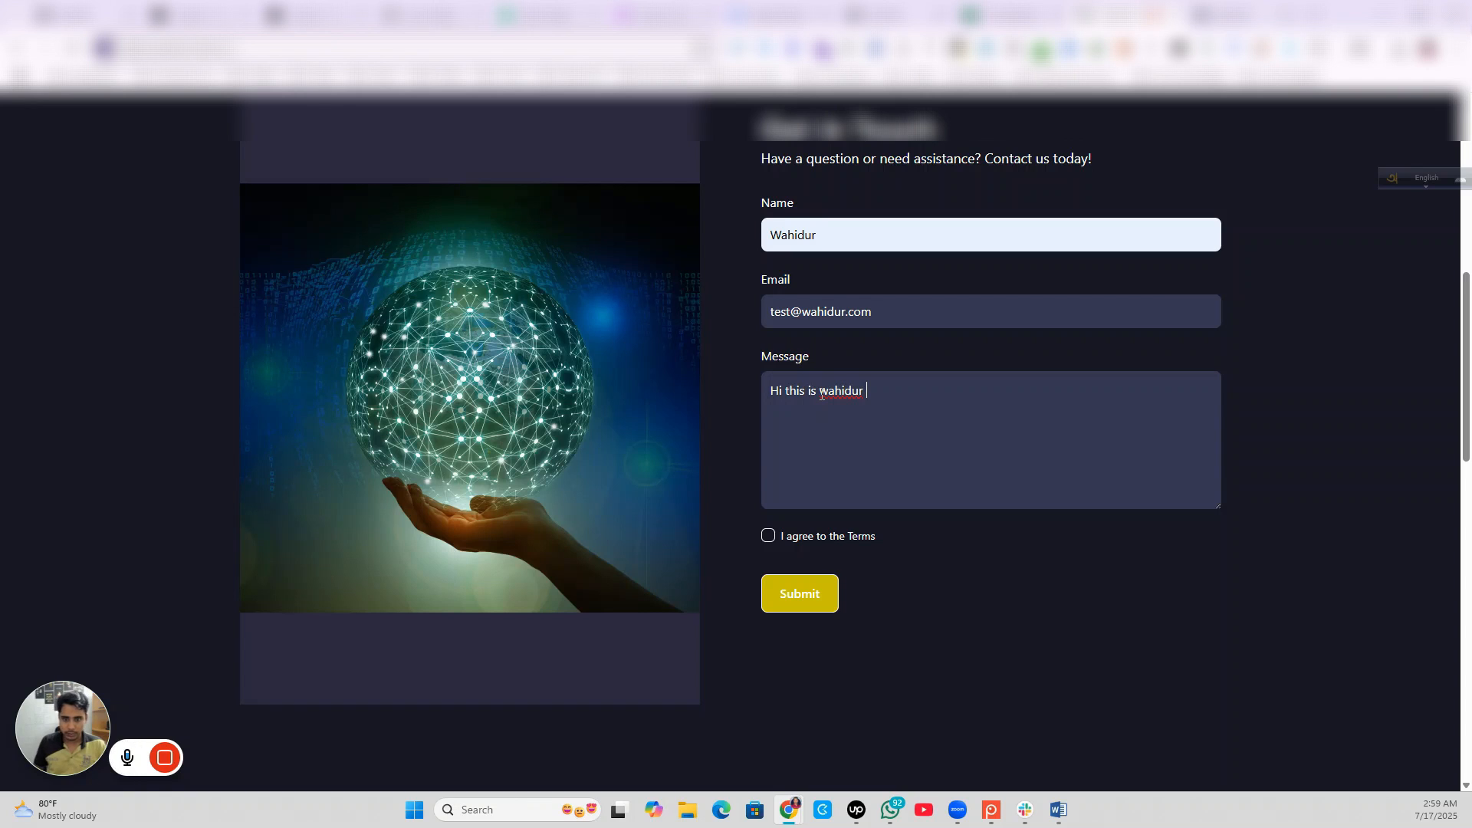
pyautogui.click(766, 535)
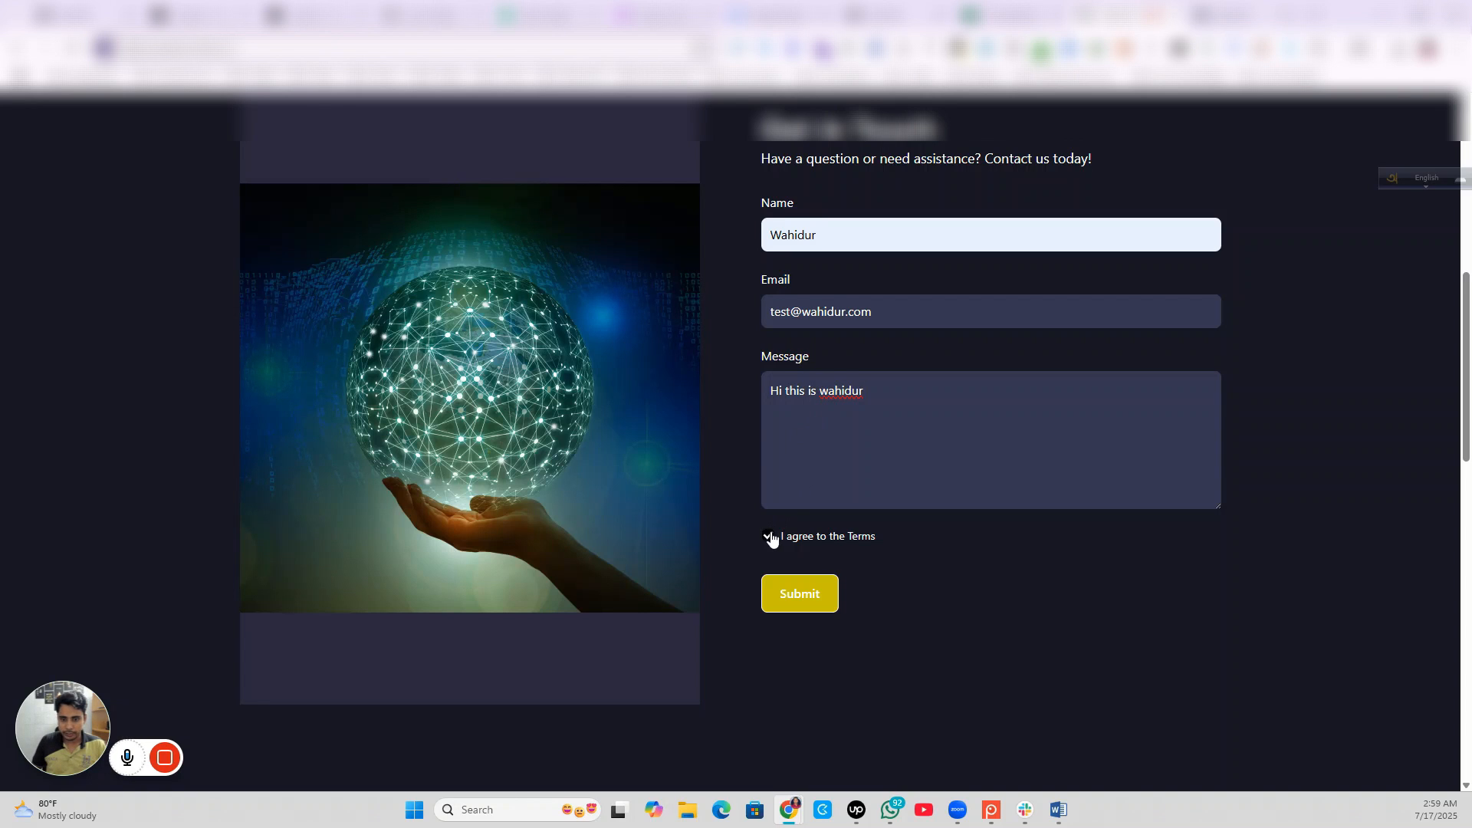
pyautogui.click(799, 593)
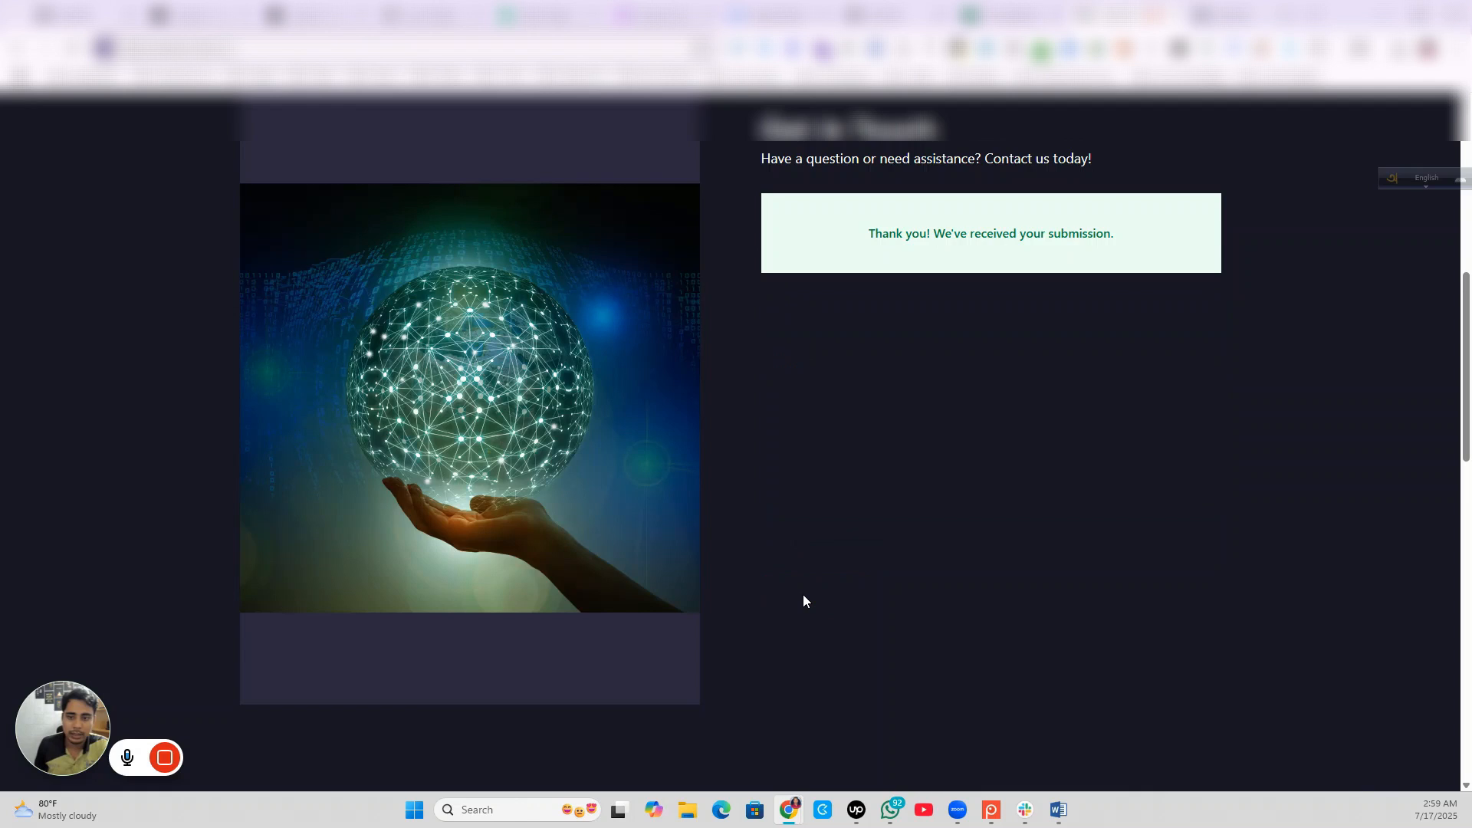
pyautogui.scroll(3)
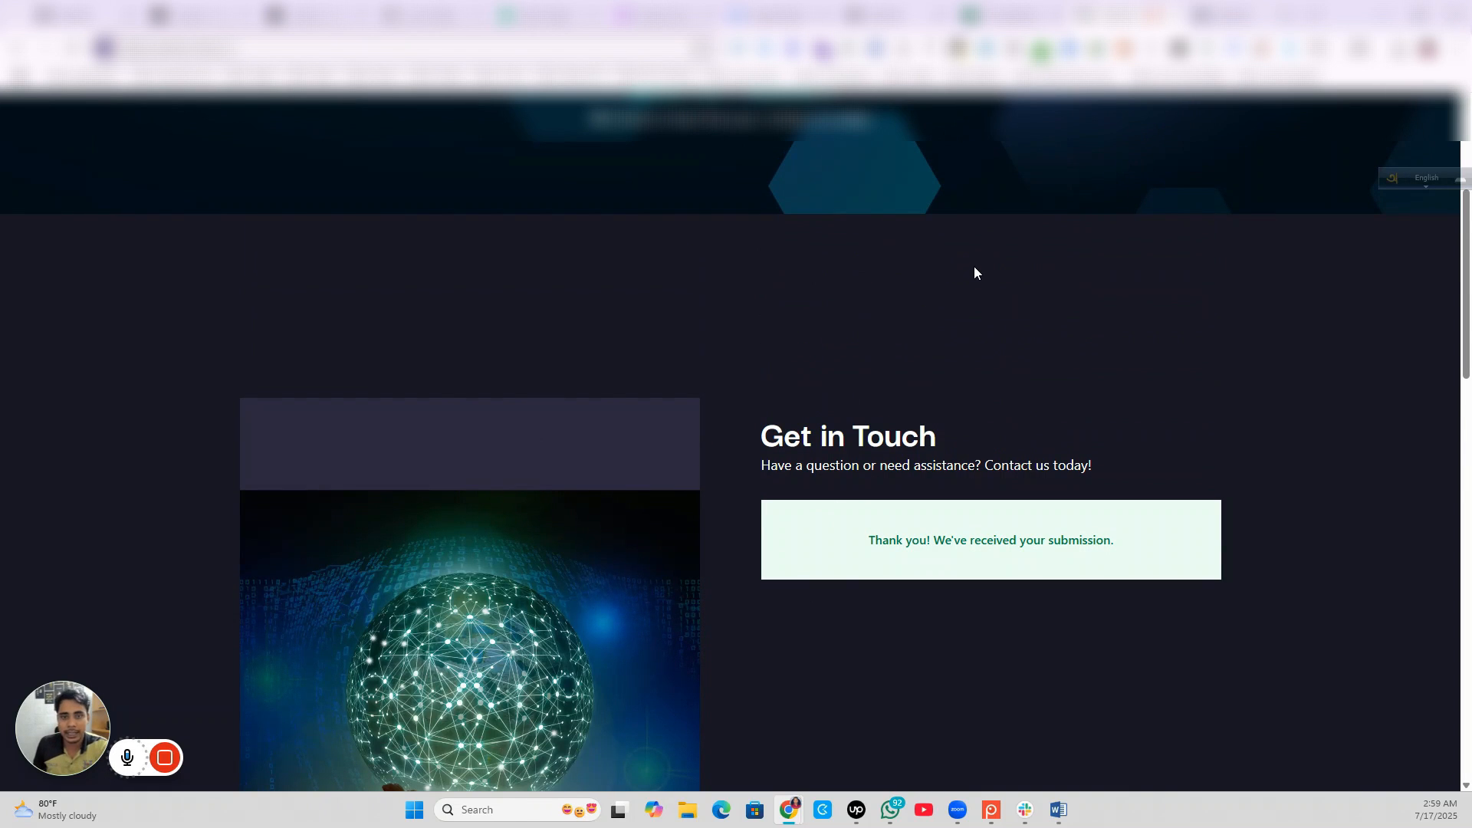
pyautogui.moveTo(784, 264)
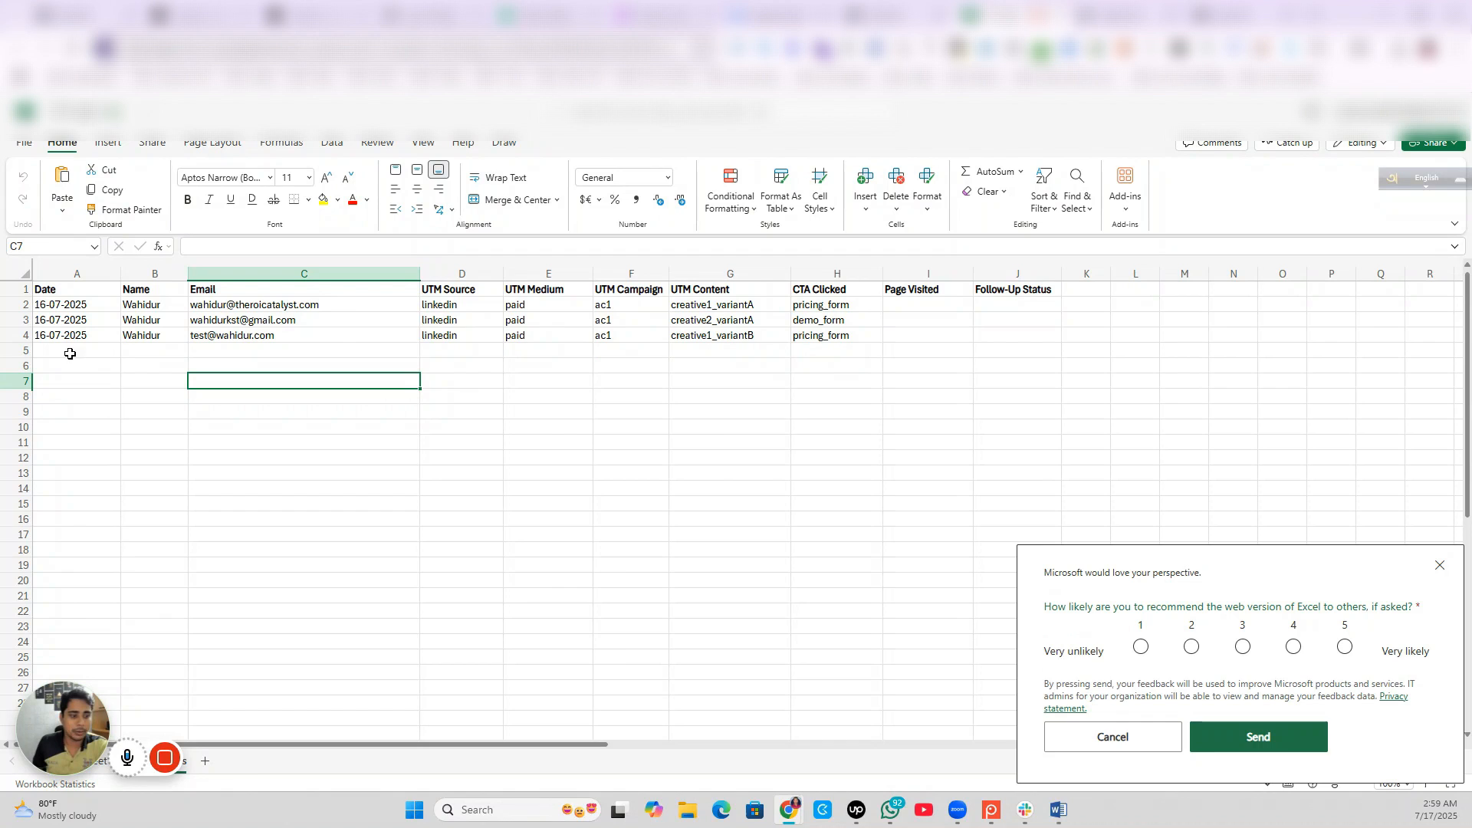
# Step: Inspect row 4's UTM source, campaign and content: linkedin, ac1, creative1_variantB
pyautogui.click(835, 335)
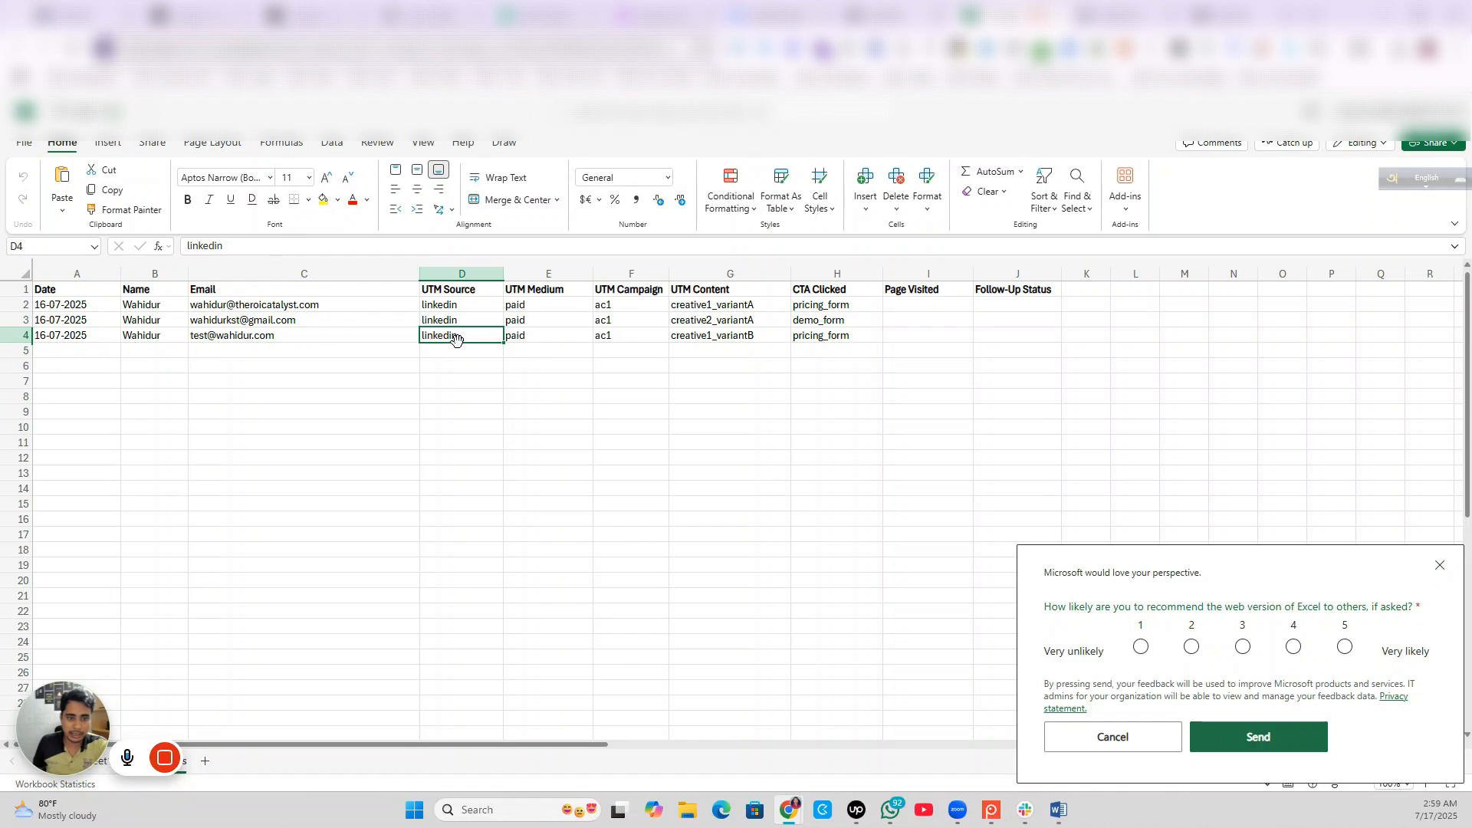
pyautogui.click(631, 335)
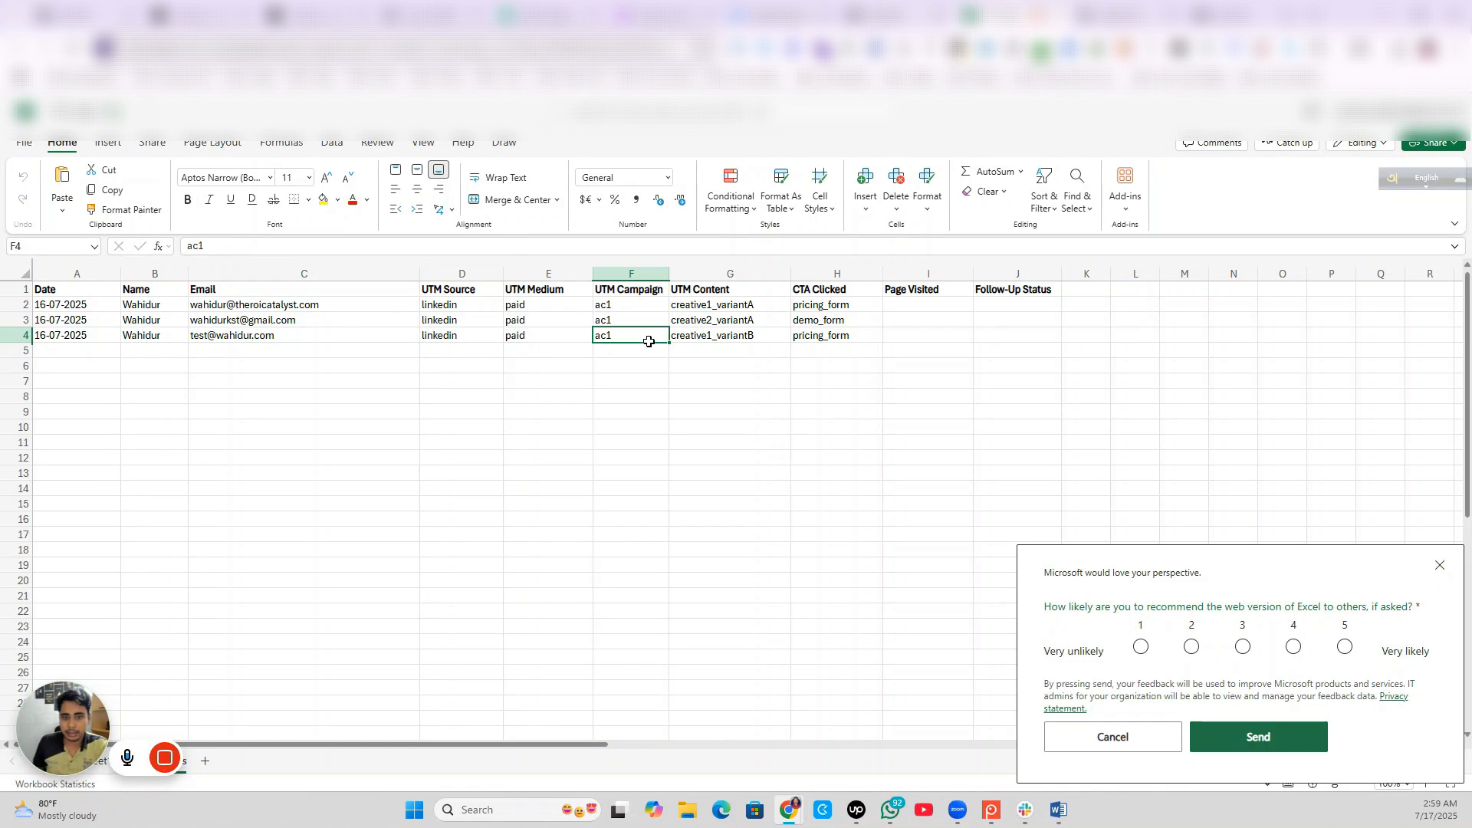
pyautogui.click(729, 335)
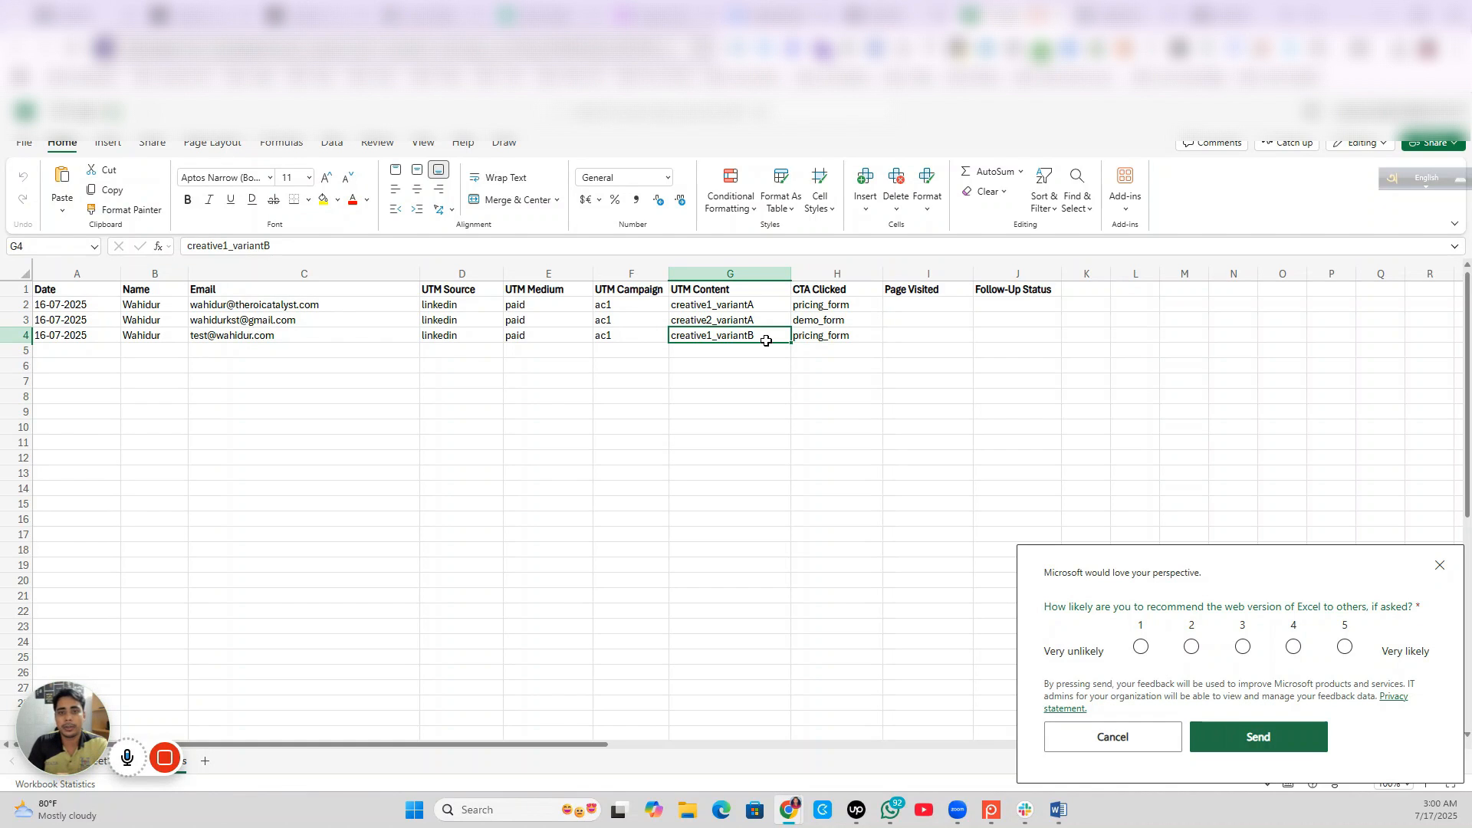
pyautogui.click(1439, 564)
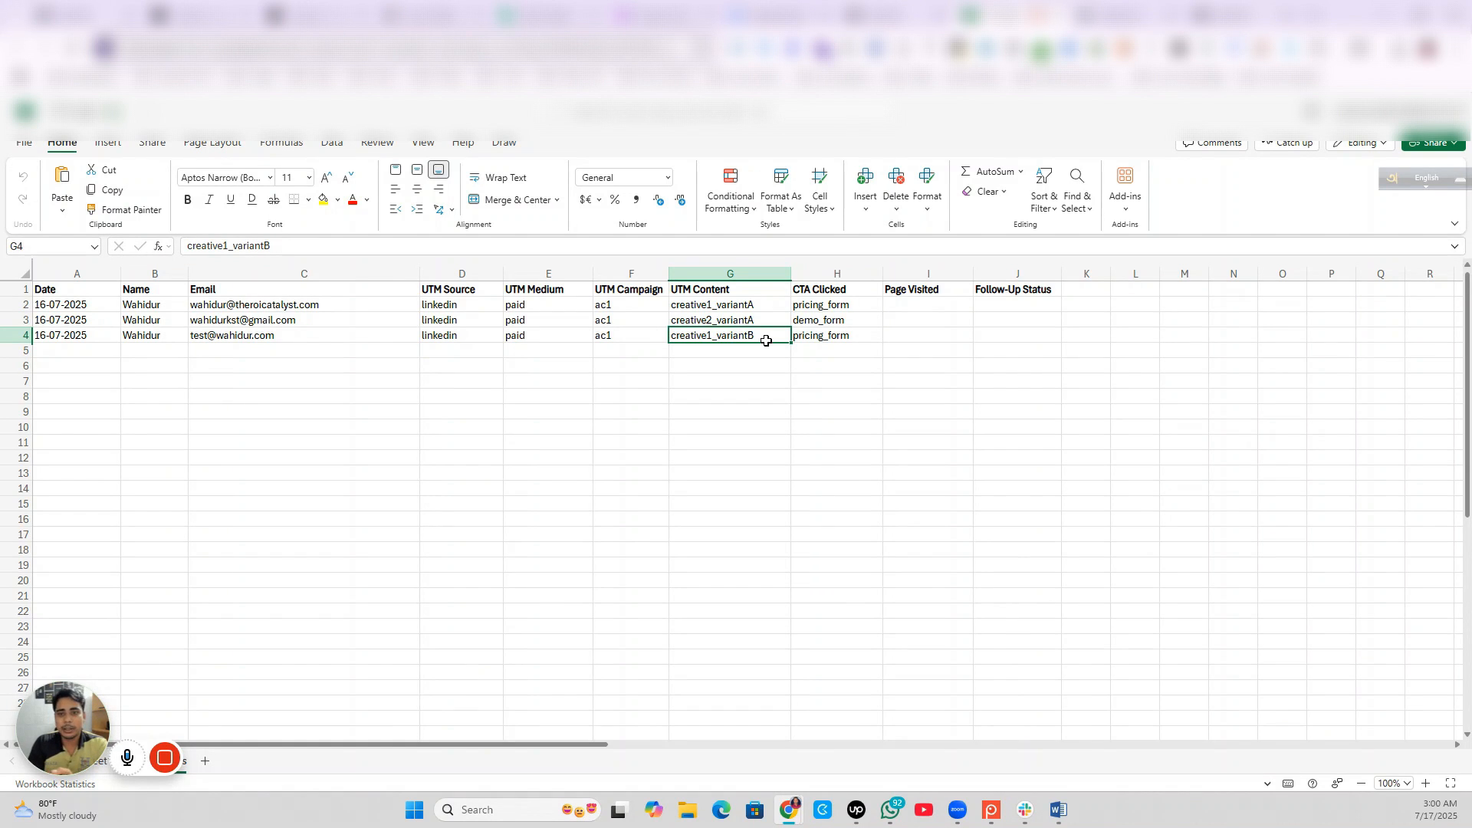